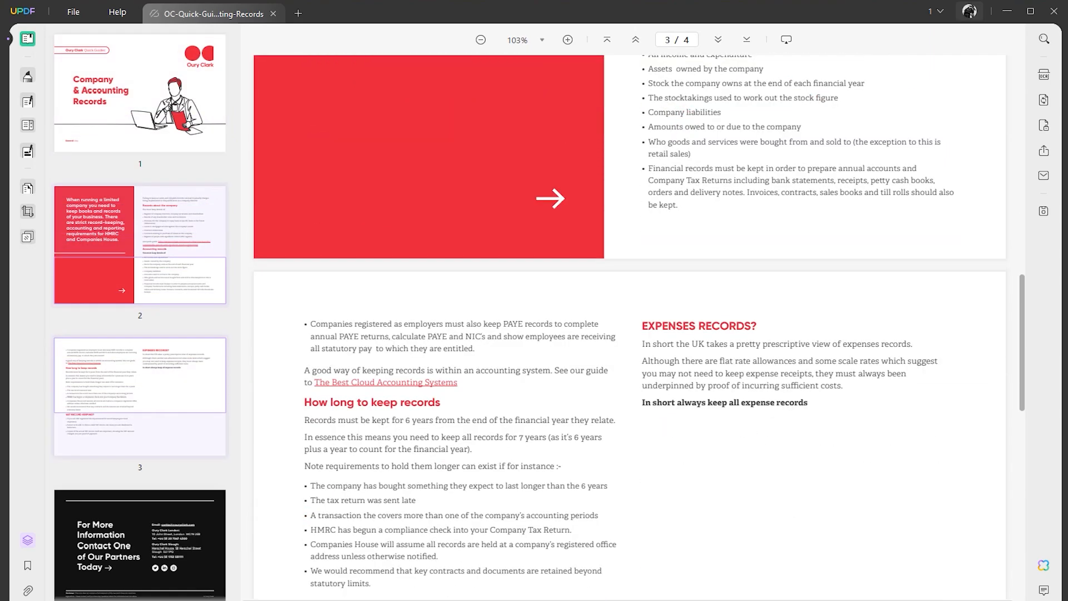
Scroll through the accounting guide from the cover page back to page 3.
scroll(down, 3)
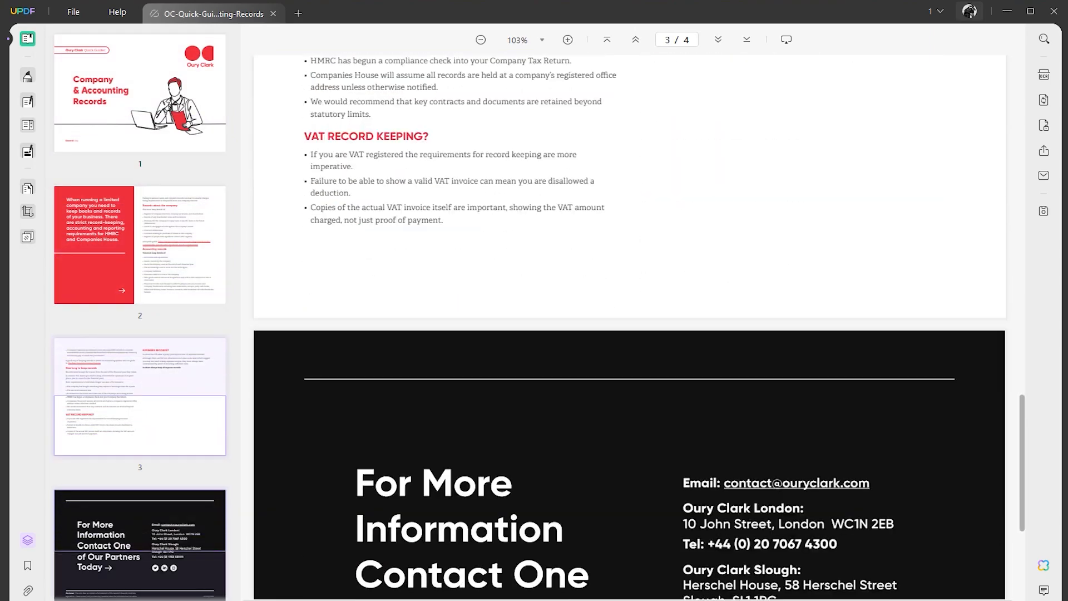
click(606, 39)
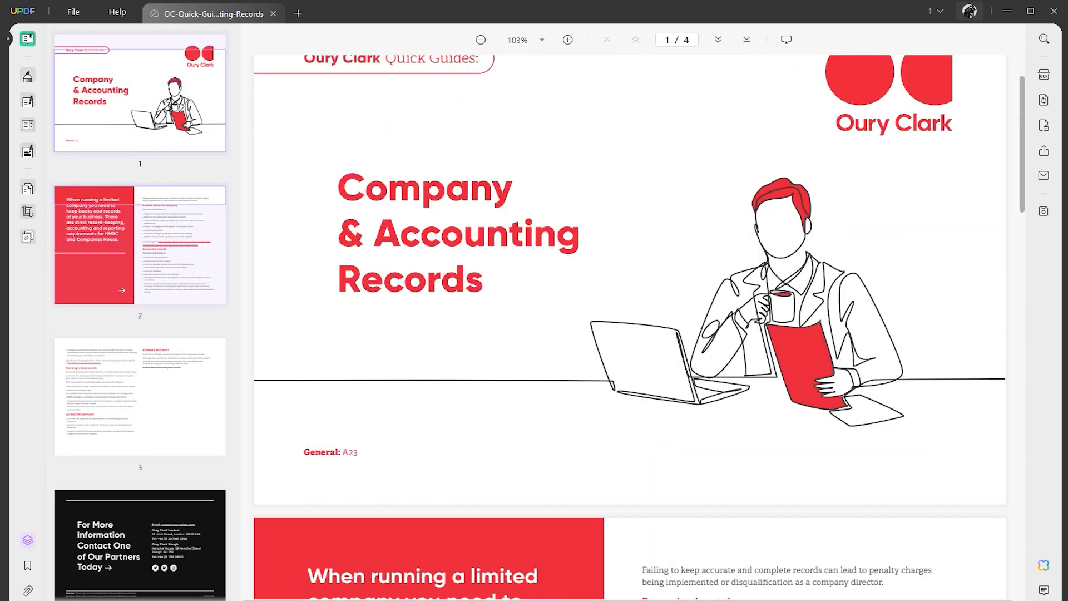
scroll(down, 3)
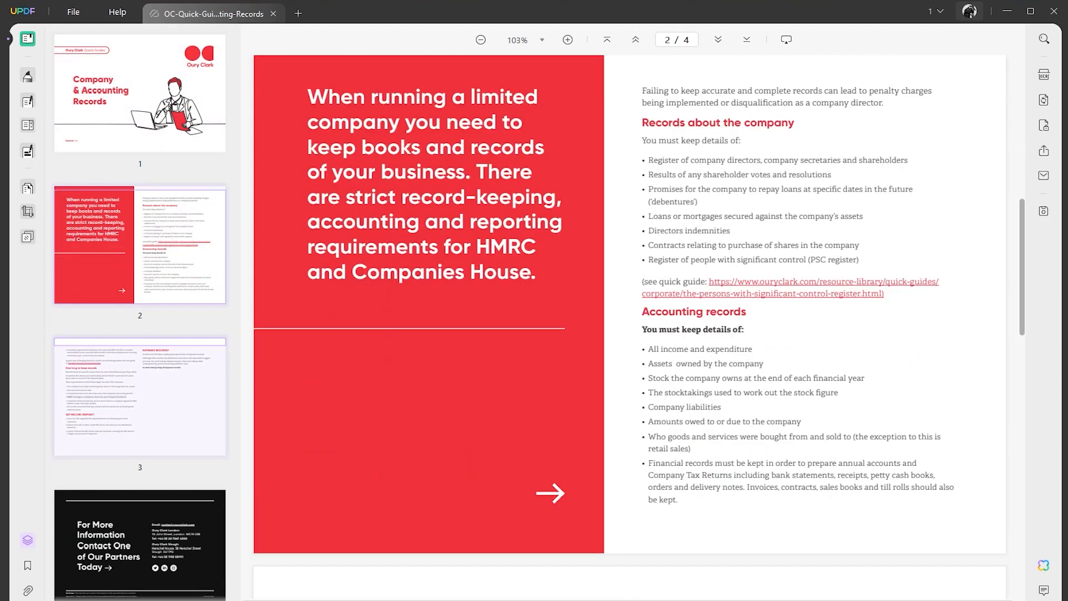
scroll(down, 3)
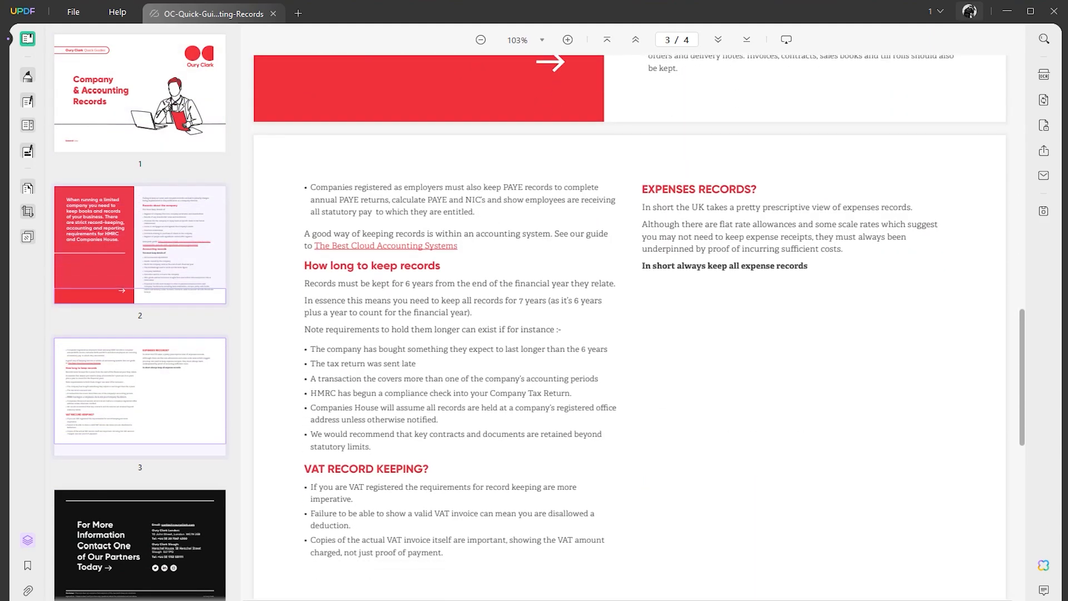
scroll(down, 3)
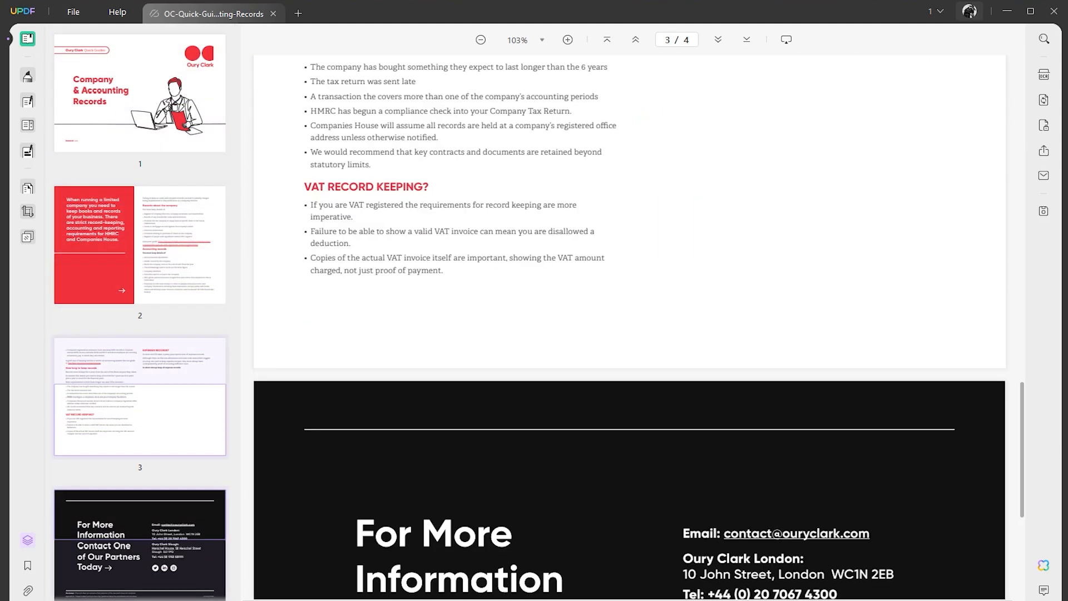
scroll(up, 3)
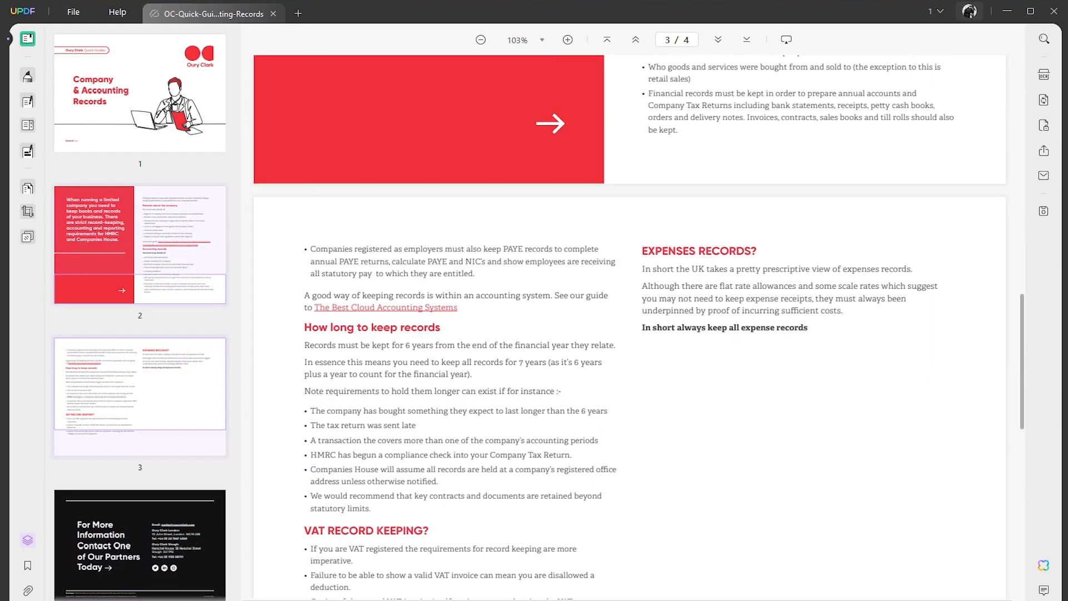
scroll(up, 3)
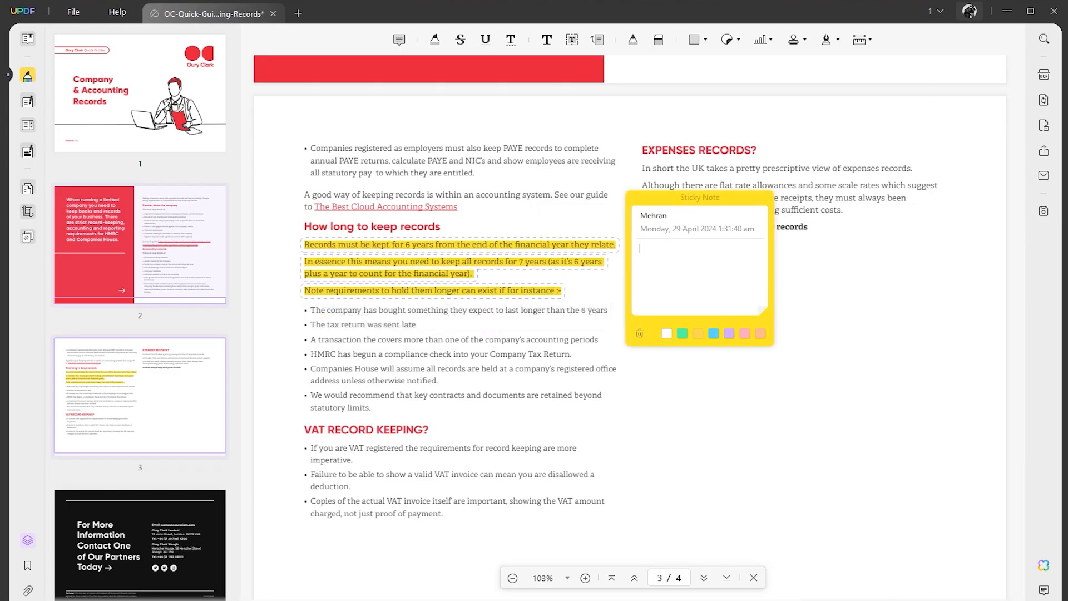
Add a sticker and start creating a new signature on page 3.
click(729, 39)
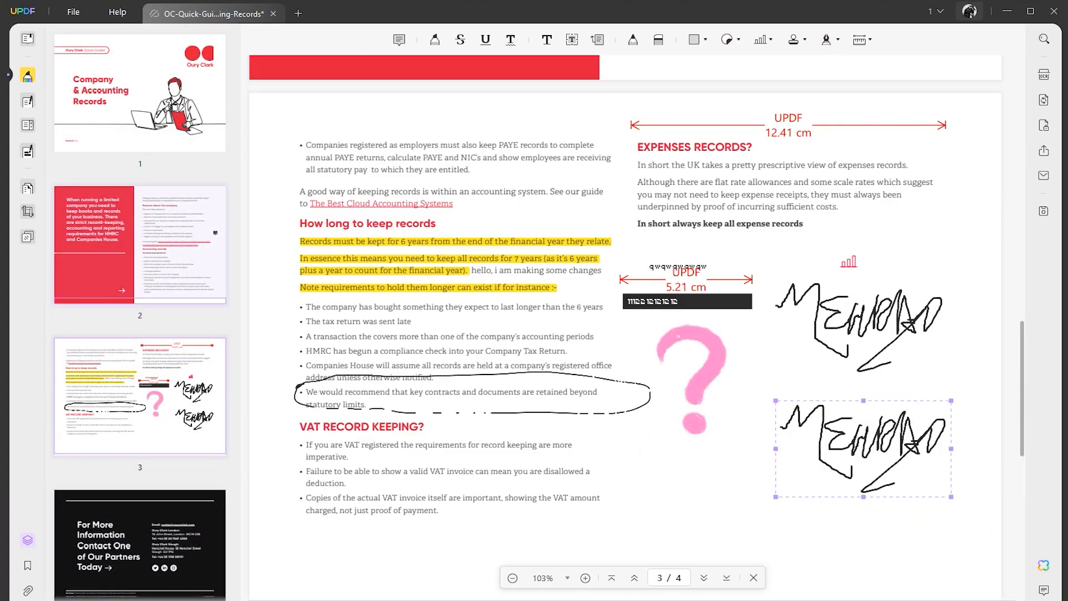
click(825, 39)
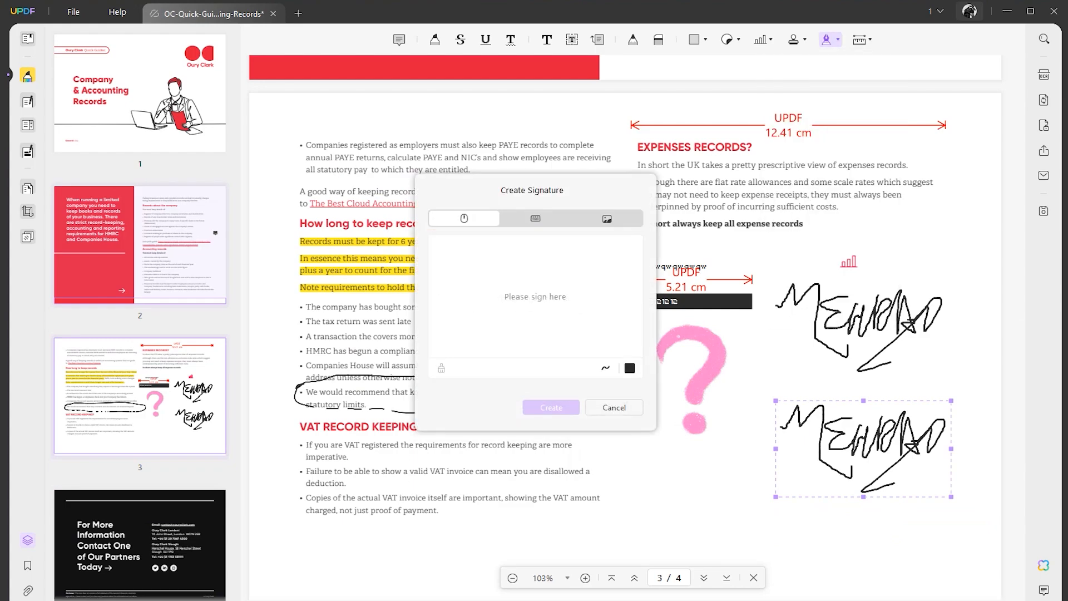
click(613, 409)
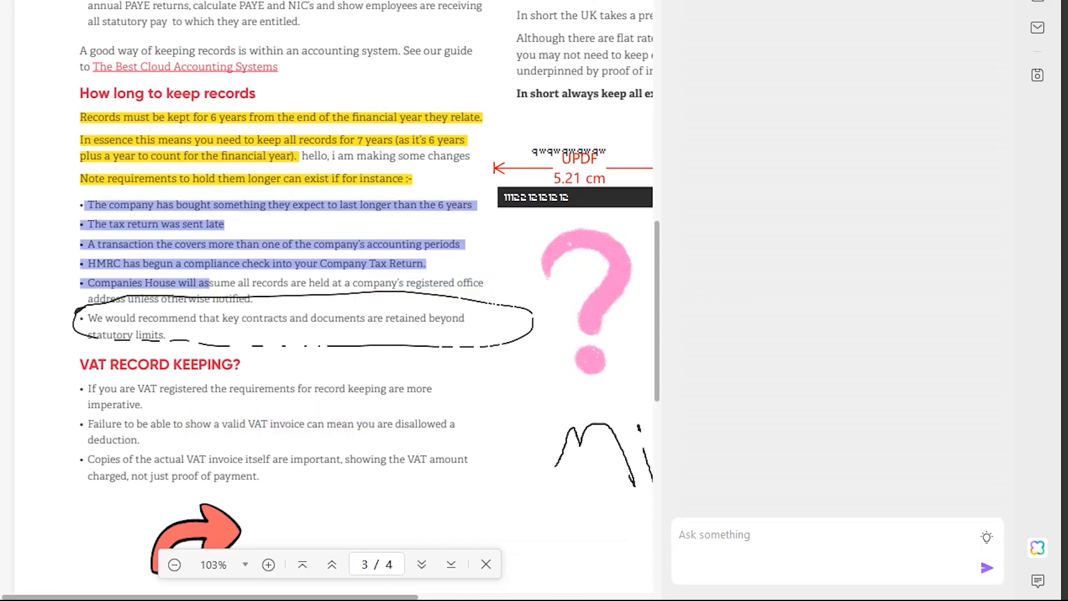
Ask UPDF AI 'hello, can you rephrase this article:' about the selected retention bullets.
text(hello , can yo)
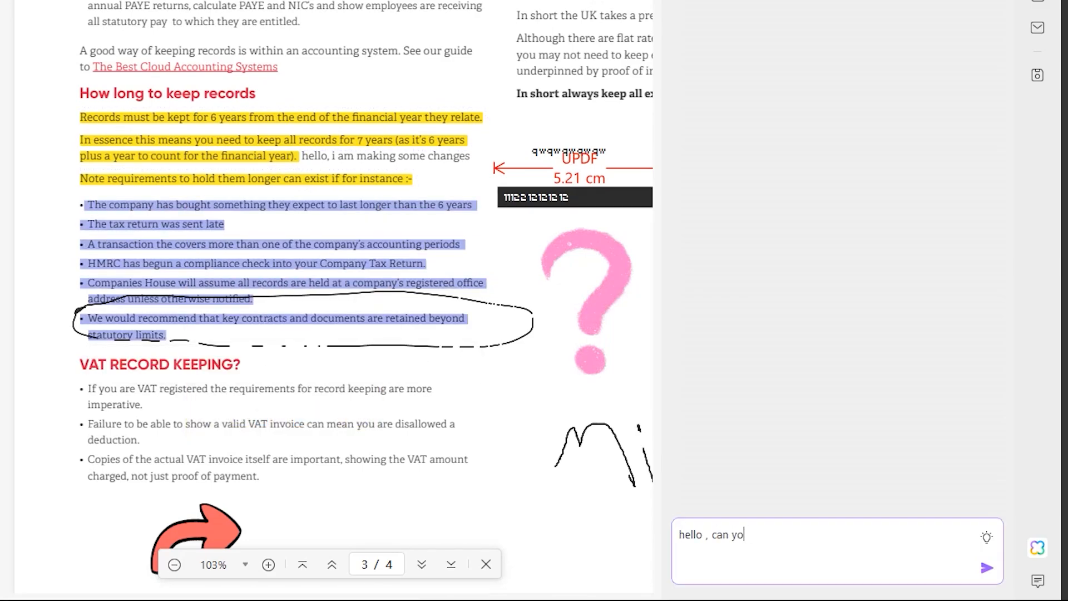
text(u rephrase this article :)
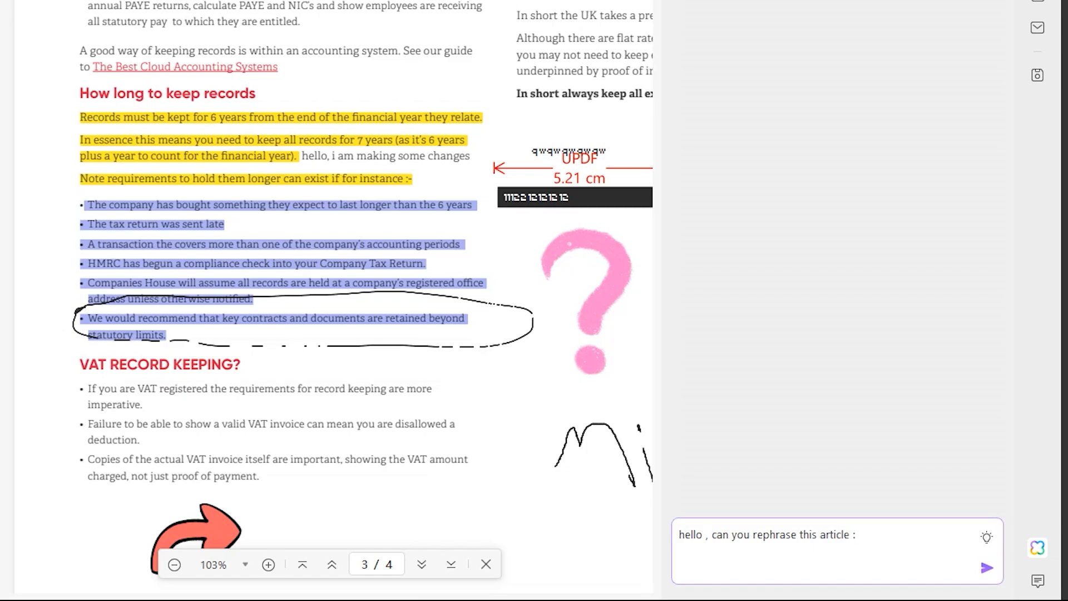
click(986, 568)
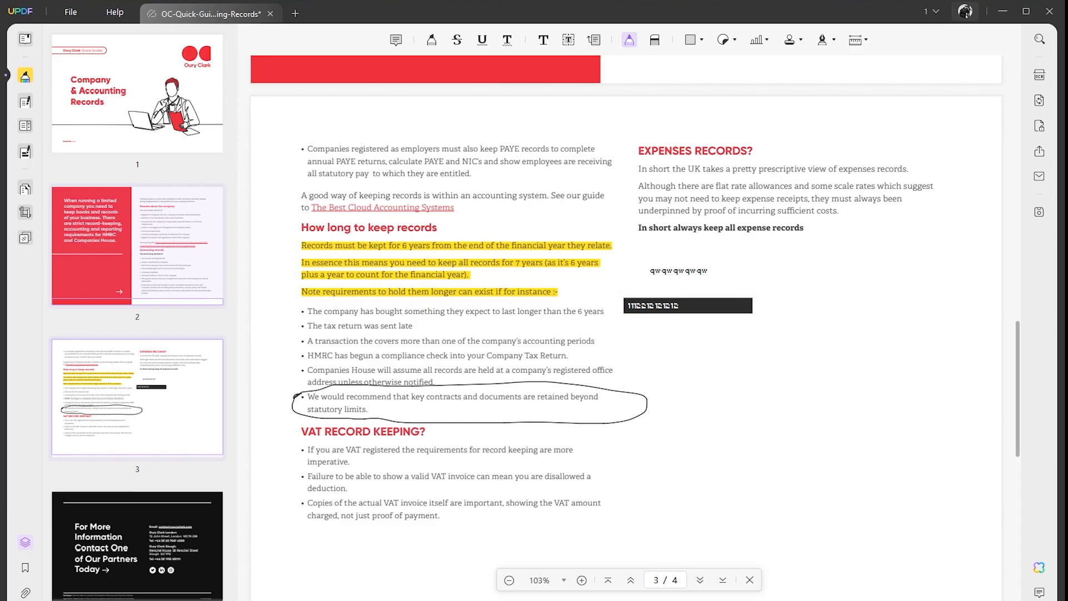
Place a pink question-mark sticker under the highlighted text on page 3.
click(468, 402)
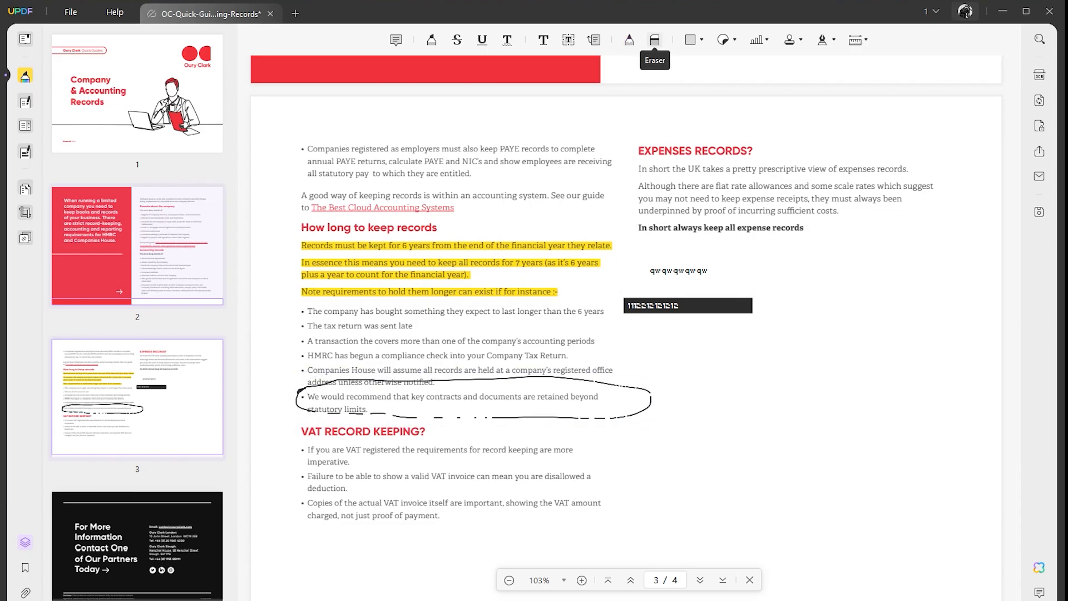
click(723, 39)
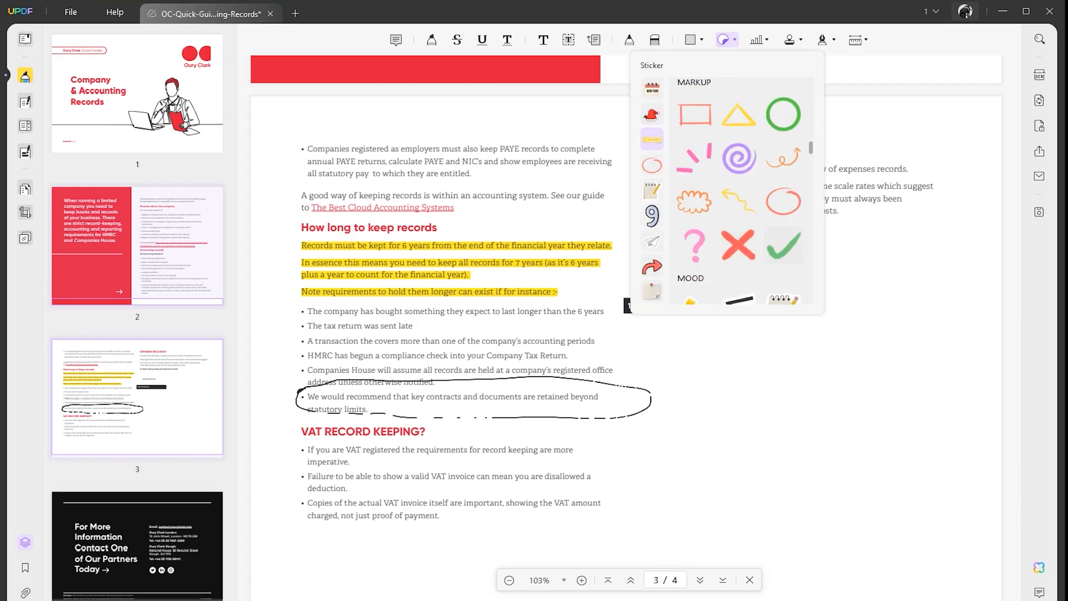
click(694, 245)
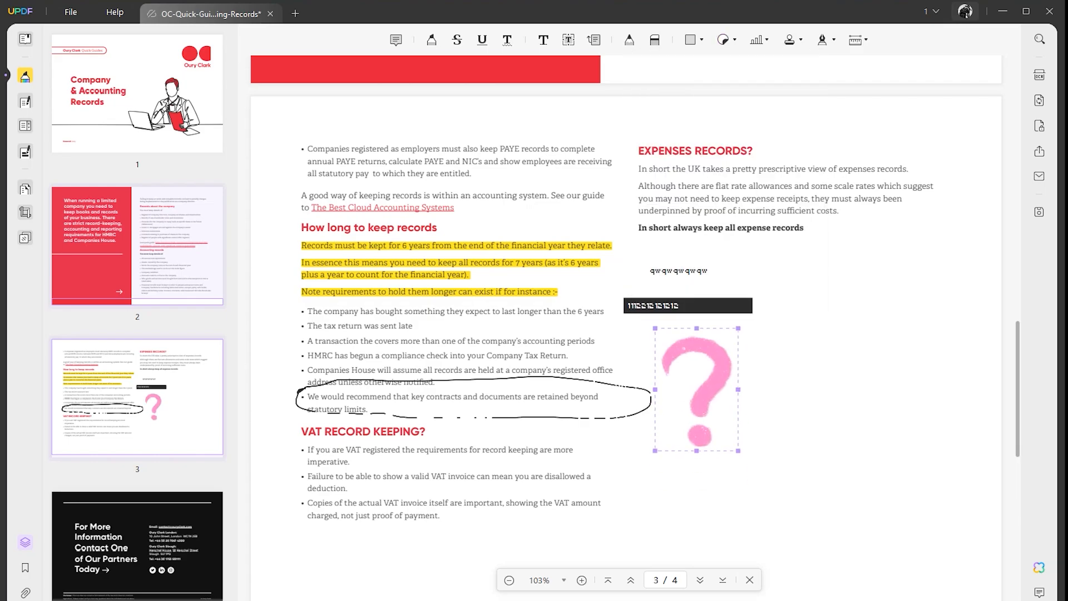
scroll(up, 3)
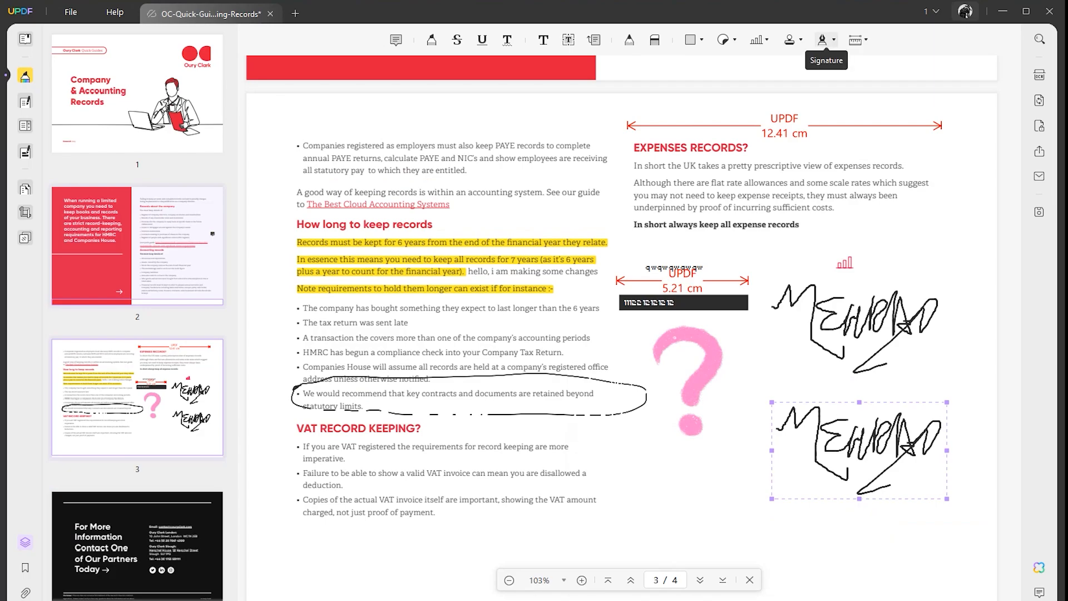
Create the hand-drawn 'Mir' signature and place it beneath the other two.
click(822, 40)
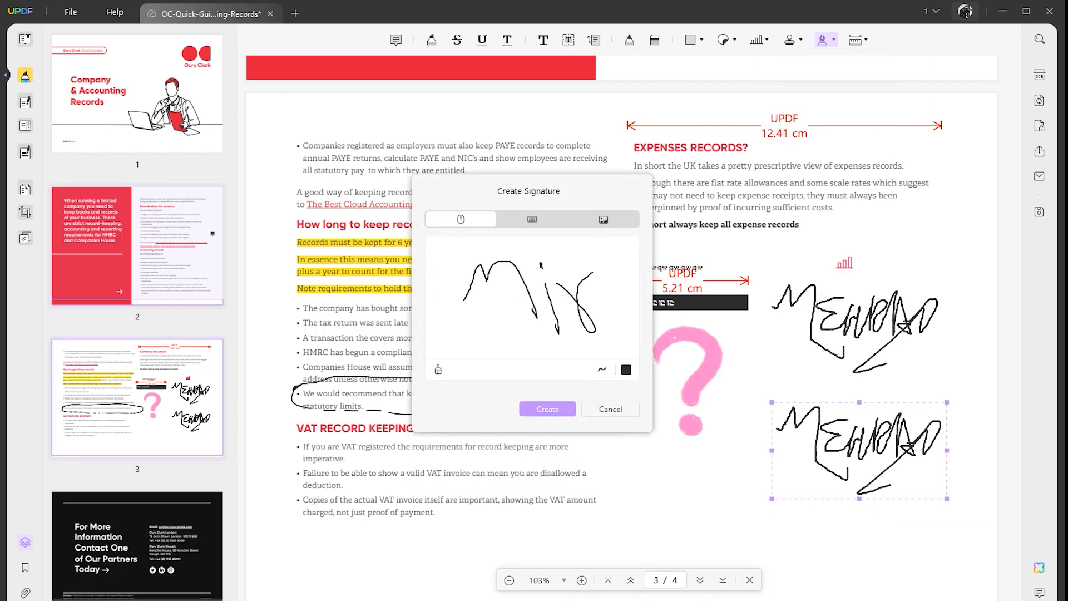
click(546, 409)
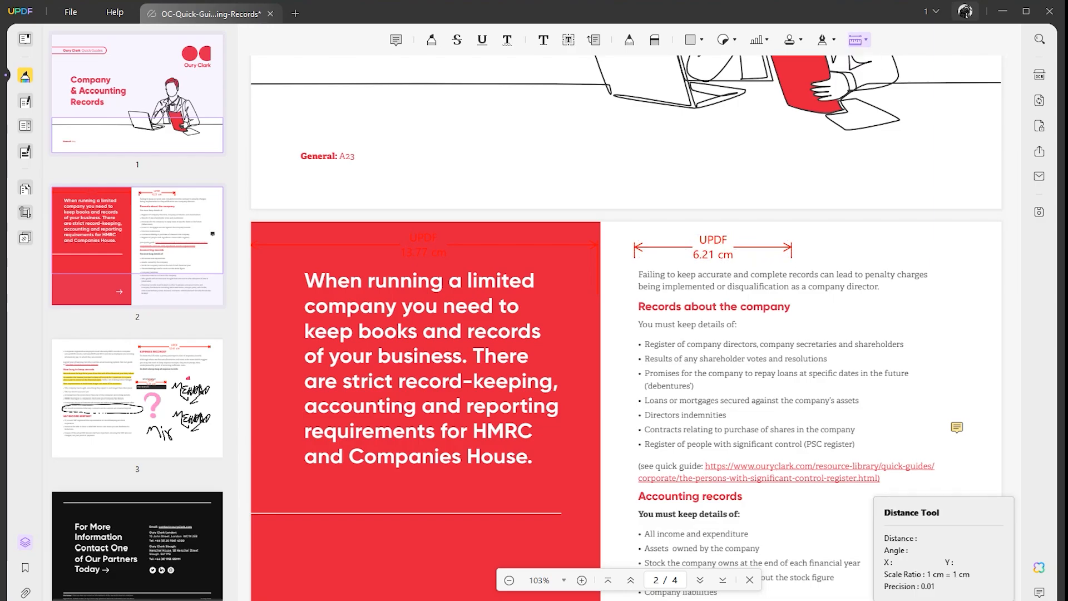
click(866, 39)
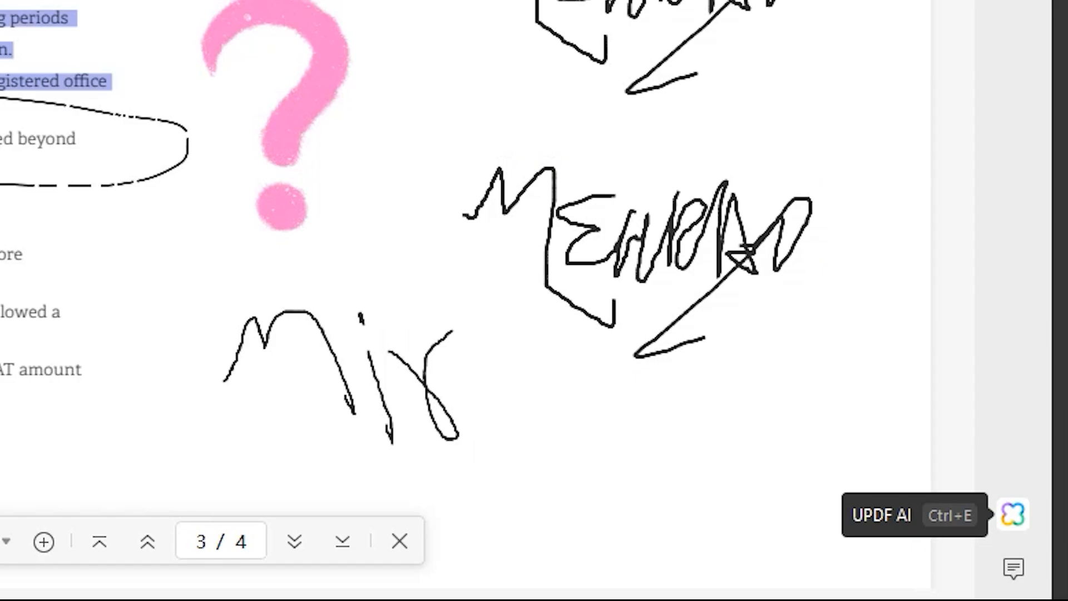
Send the pasted retention bullets to UPDF AI with 'hello, can you rephrase'.
click(1014, 514)
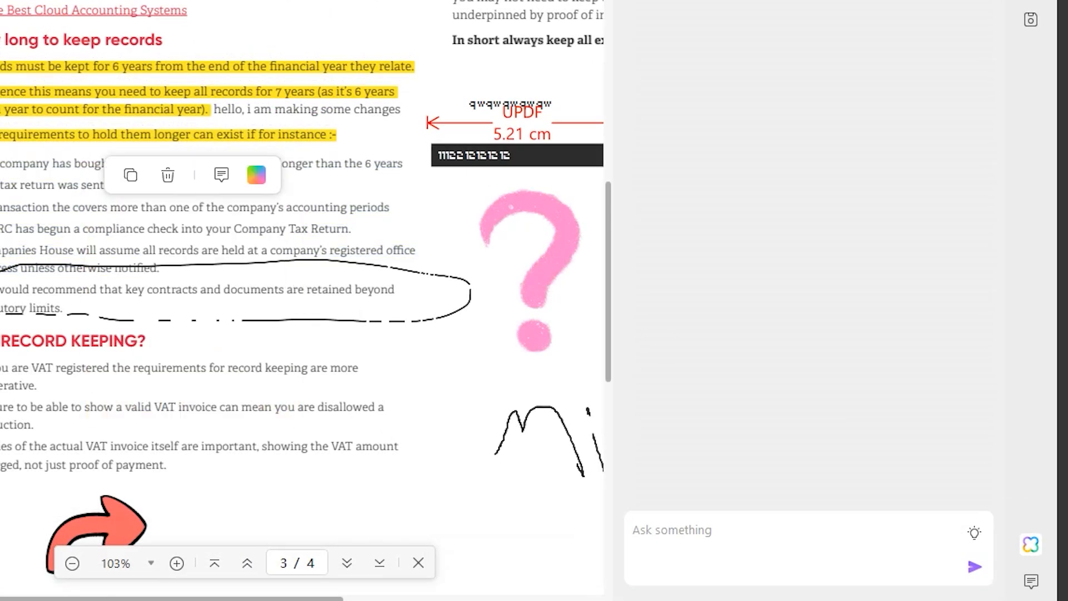
text(hello)
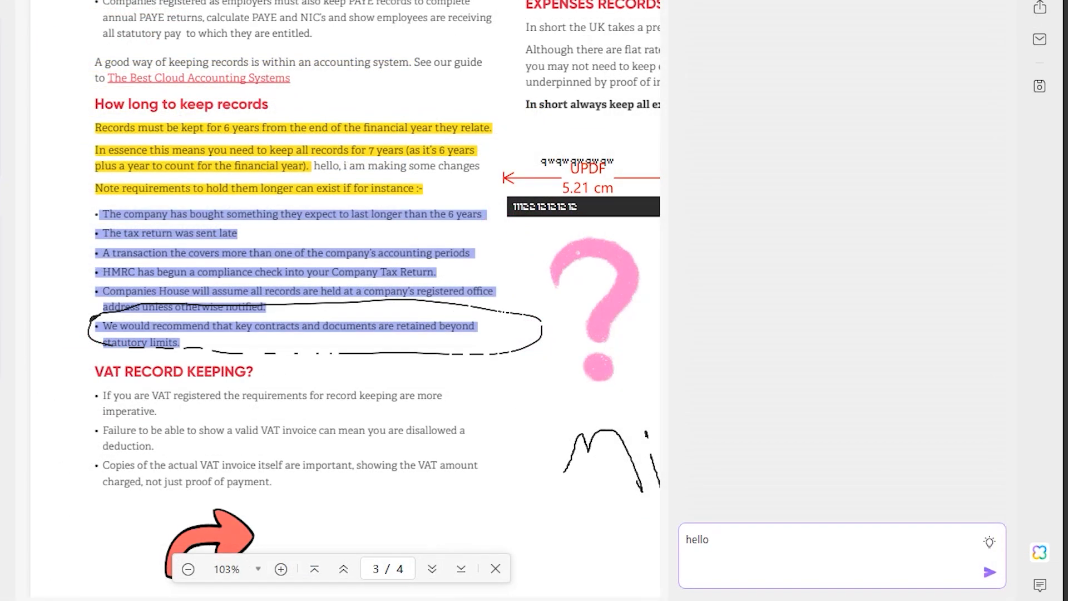
text(, can you rephras)
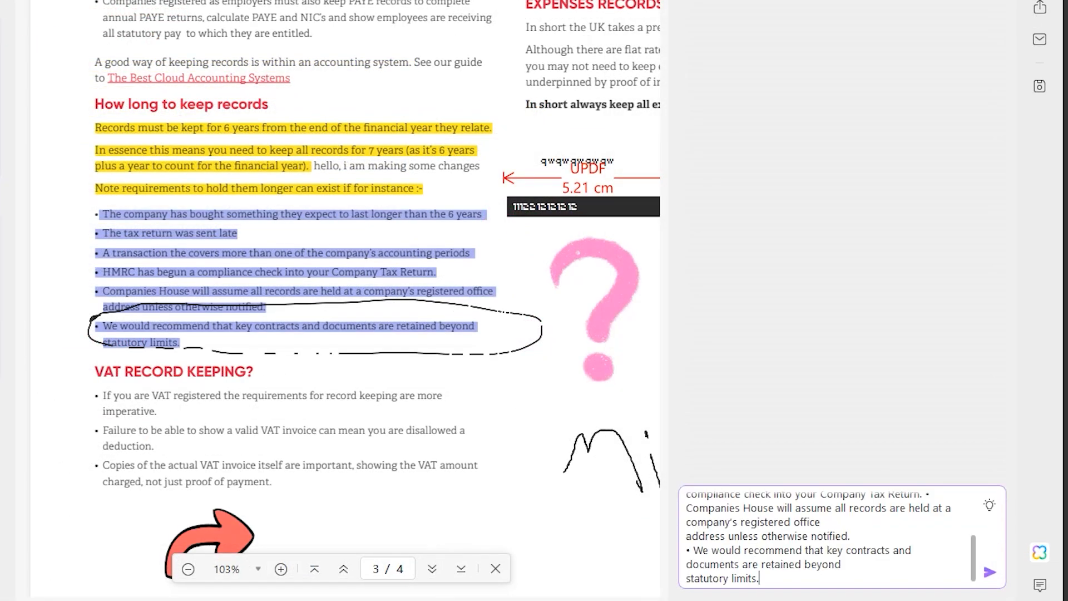
click(990, 572)
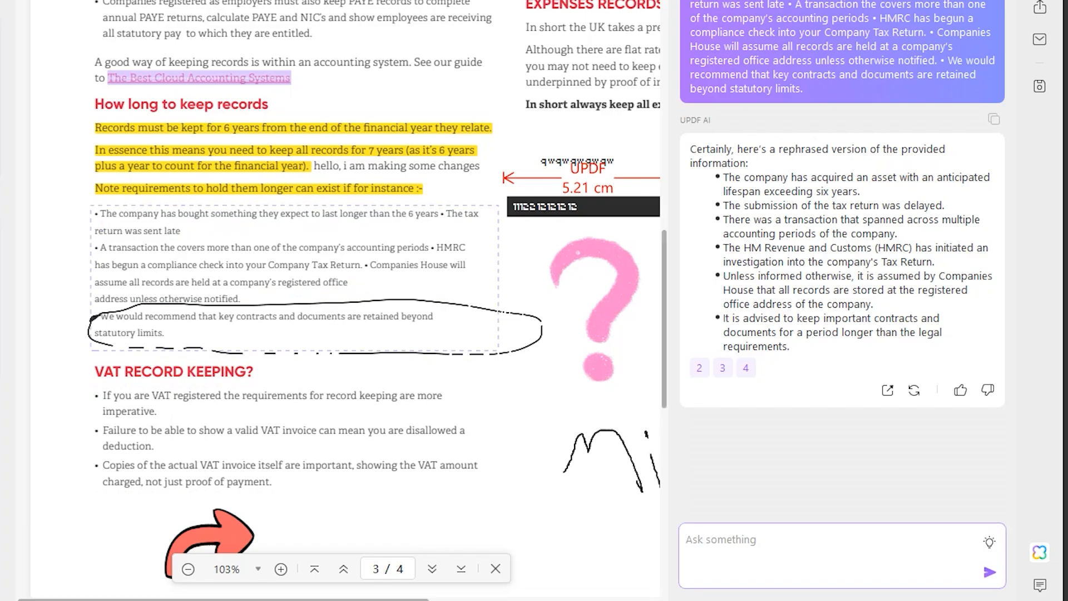
Request a simpler-words rewrite and use it to replace page 3's bullet text.
text(can you)
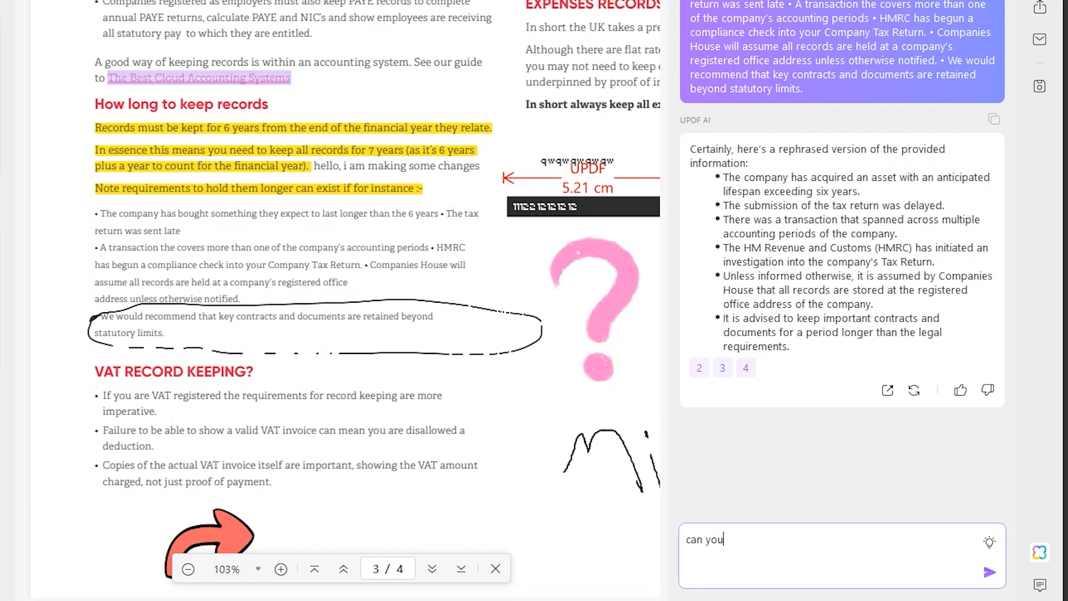
text(tye)
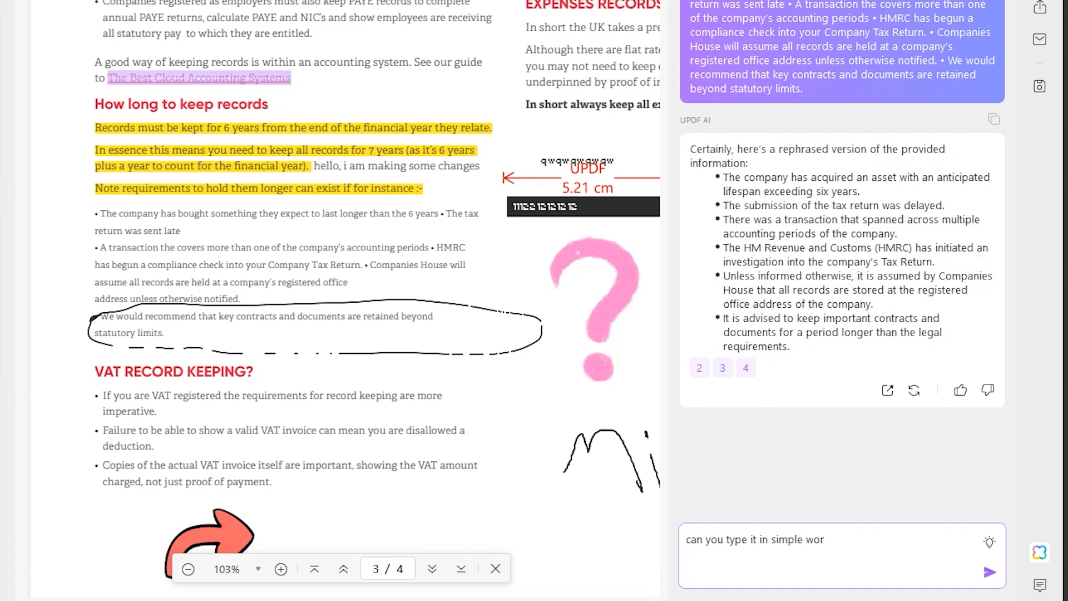
click(989, 572)
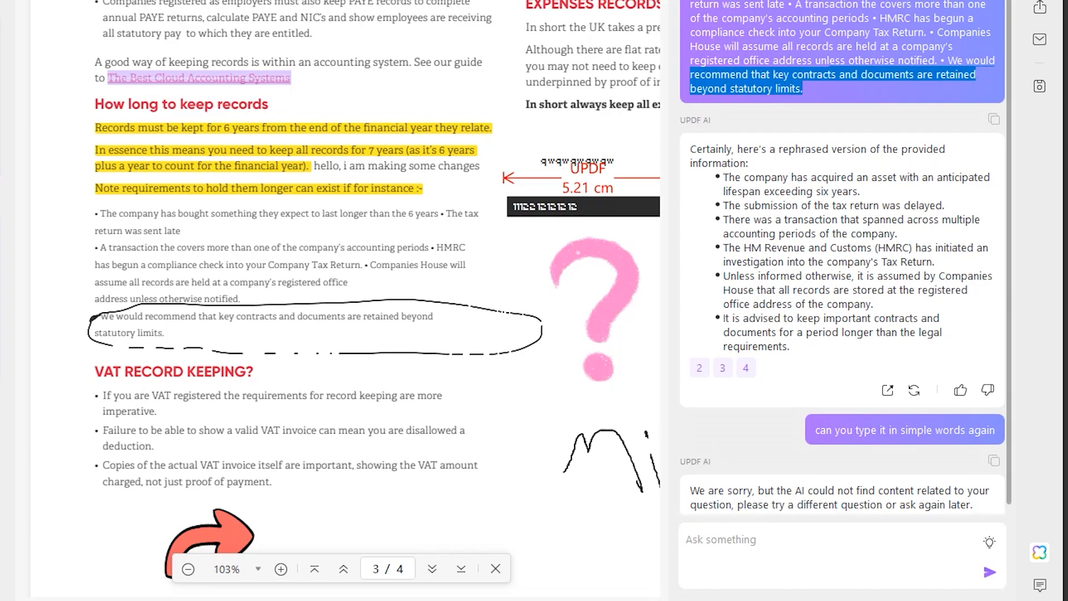
click(817, 539)
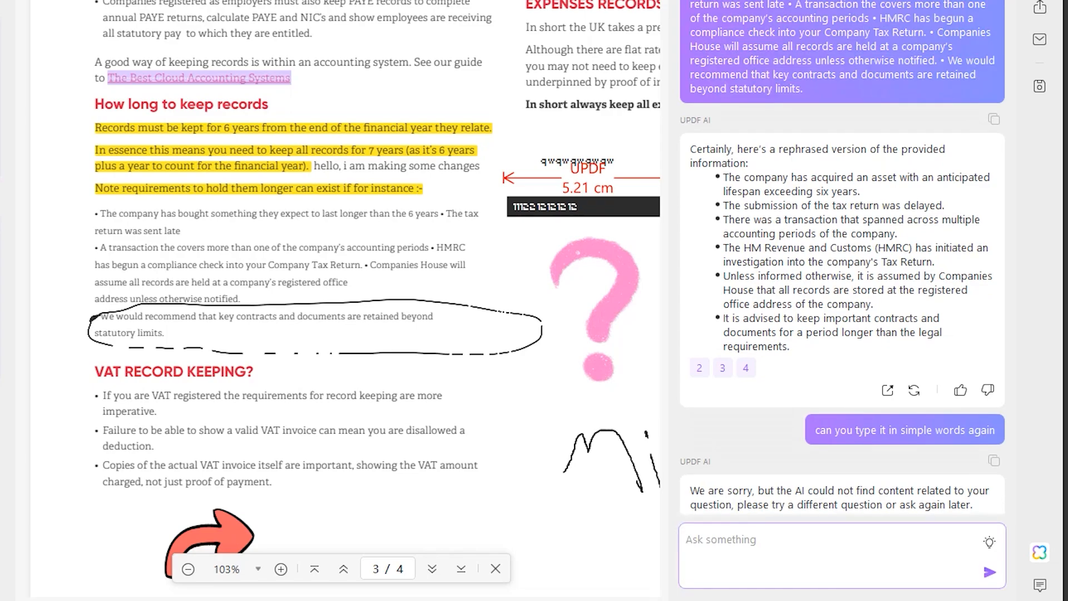
text(can you type this in s)
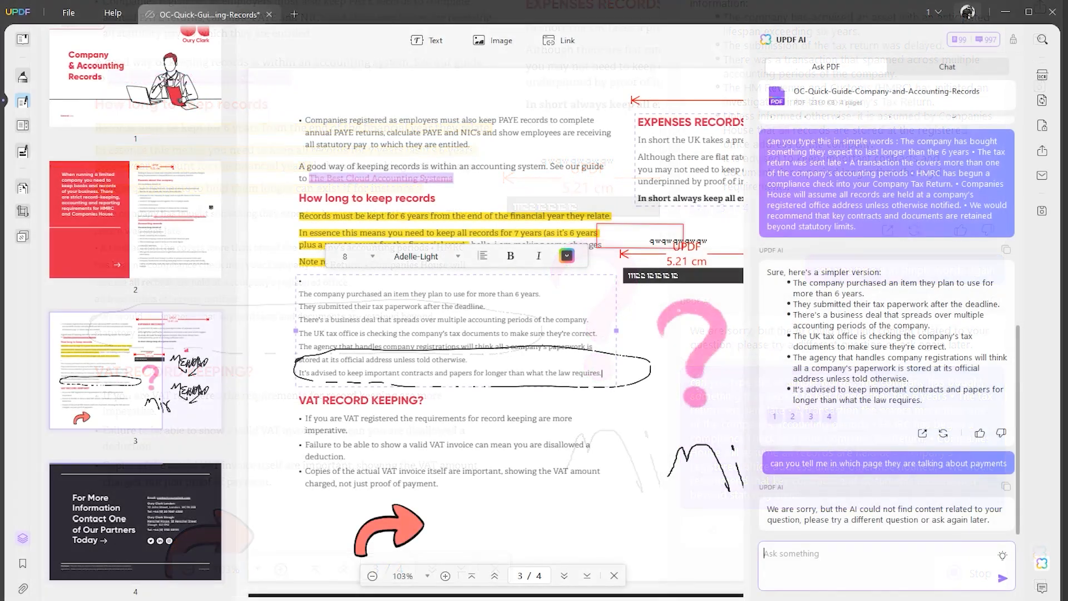
click(947, 66)
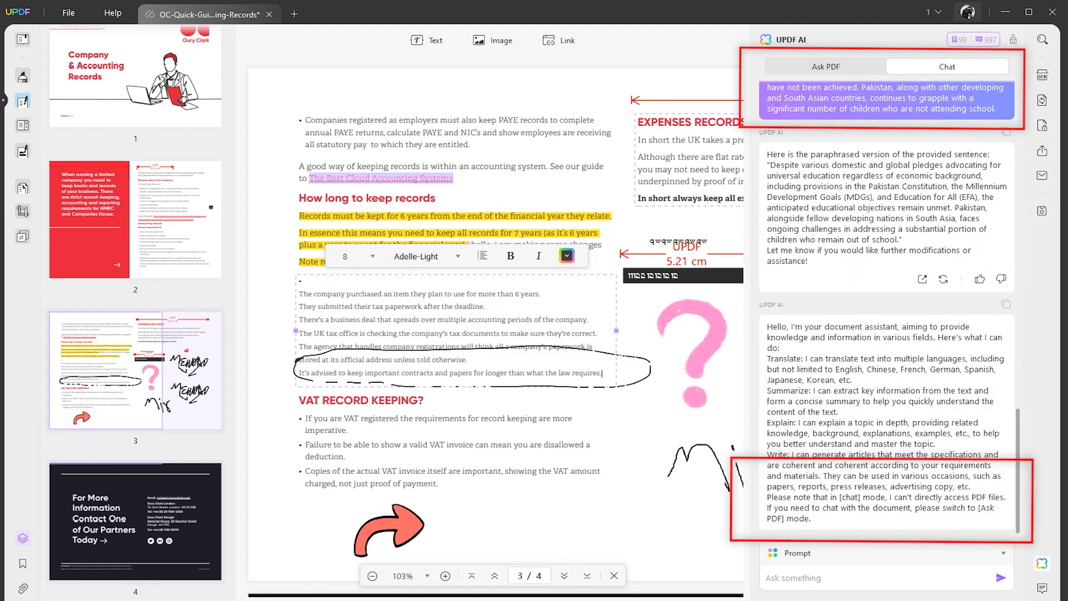
Switch UPDF AI to Summarize and request a 100-word summary of the records list.
click(1008, 553)
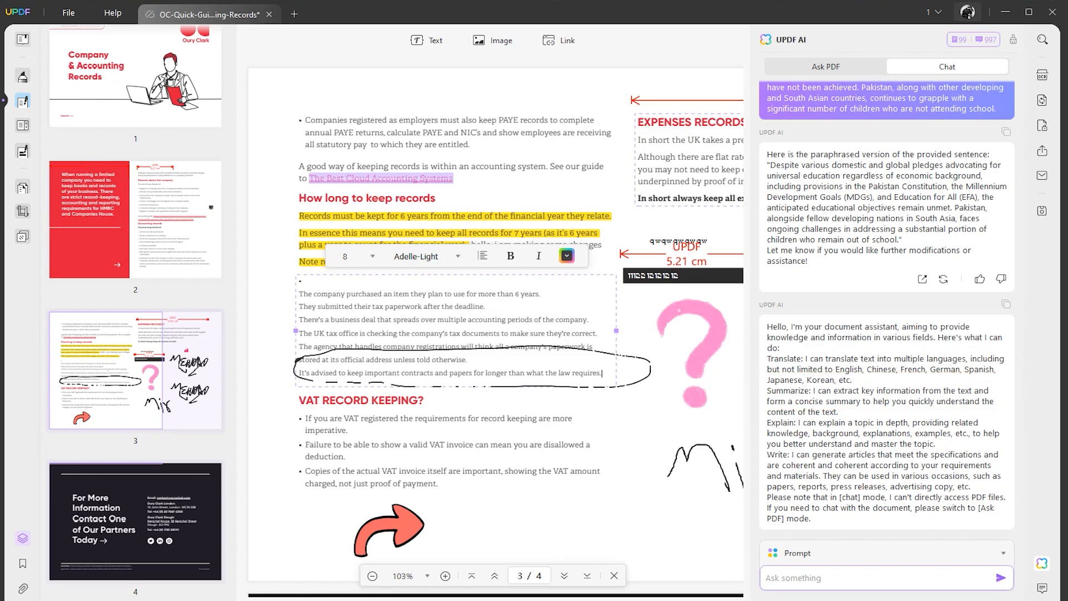
click(1002, 552)
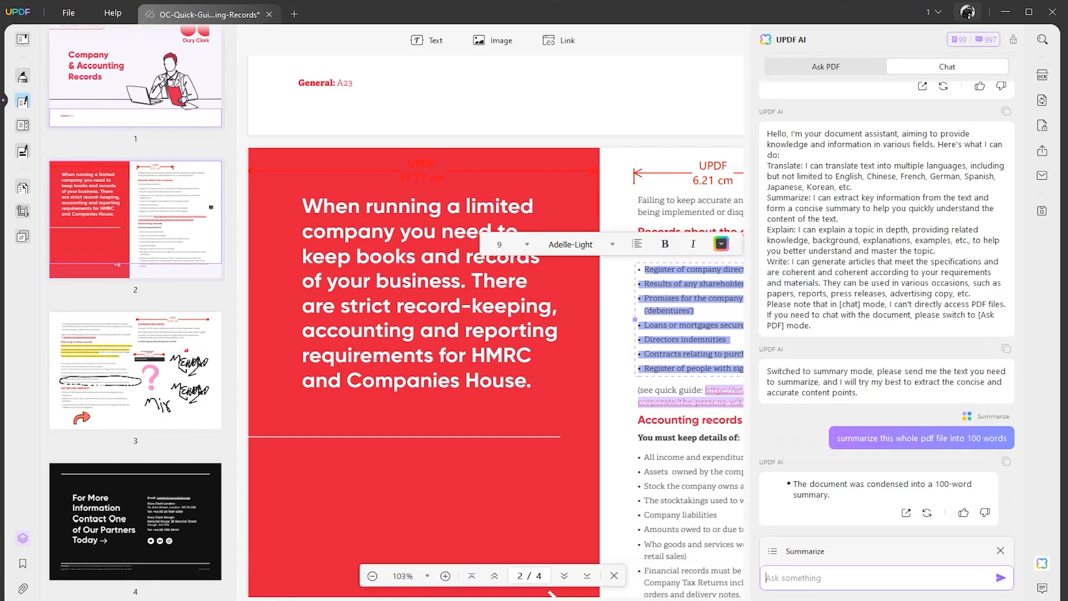
text(can you summarize this int)
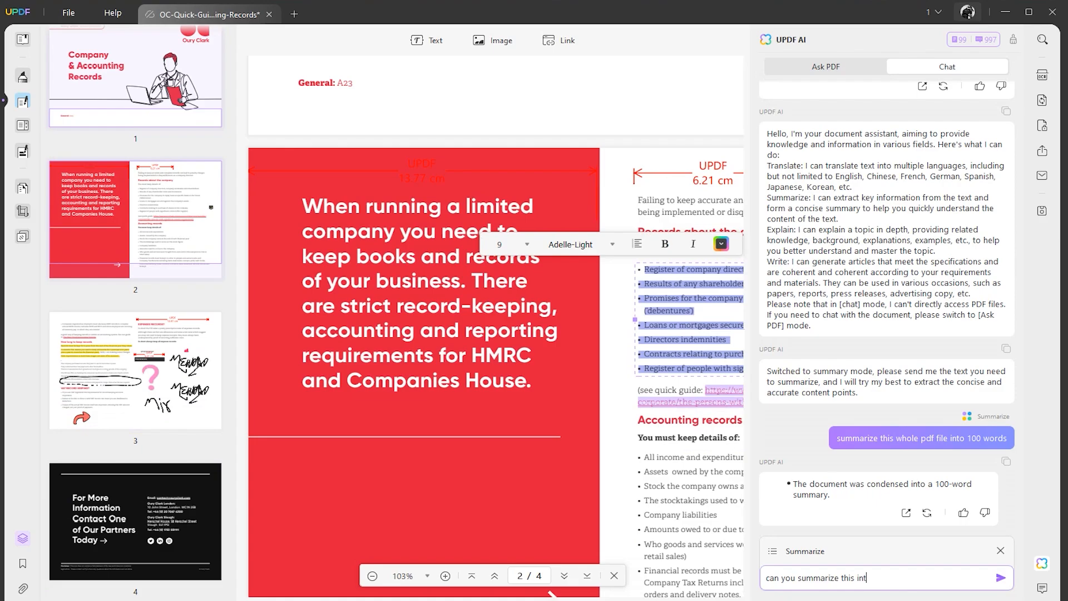
text(o just 100)
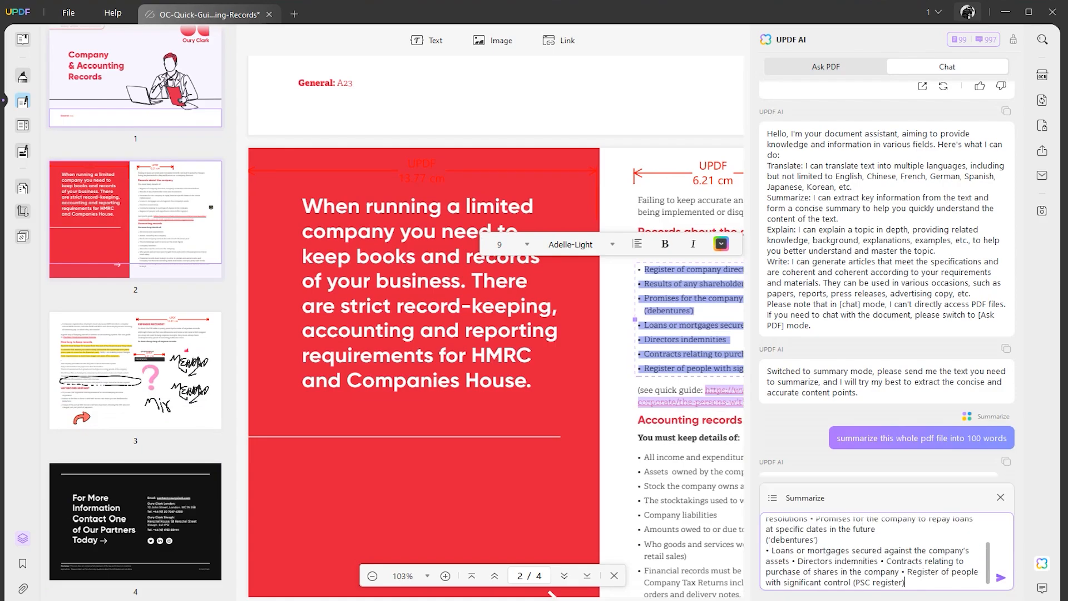
click(1001, 578)
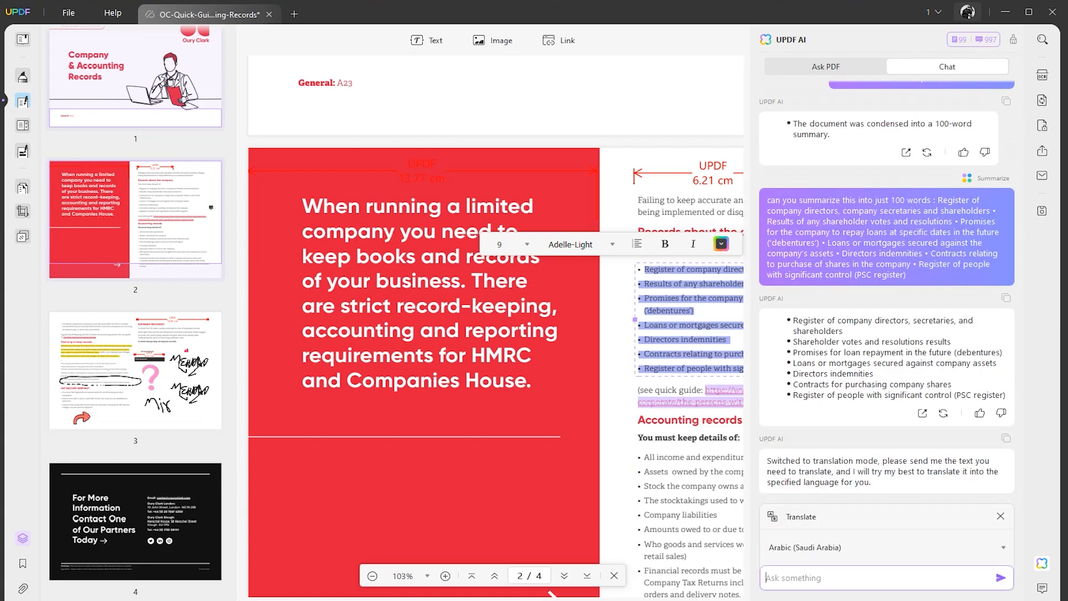
Set the translation language to Spanish and send the records list.
click(879, 547)
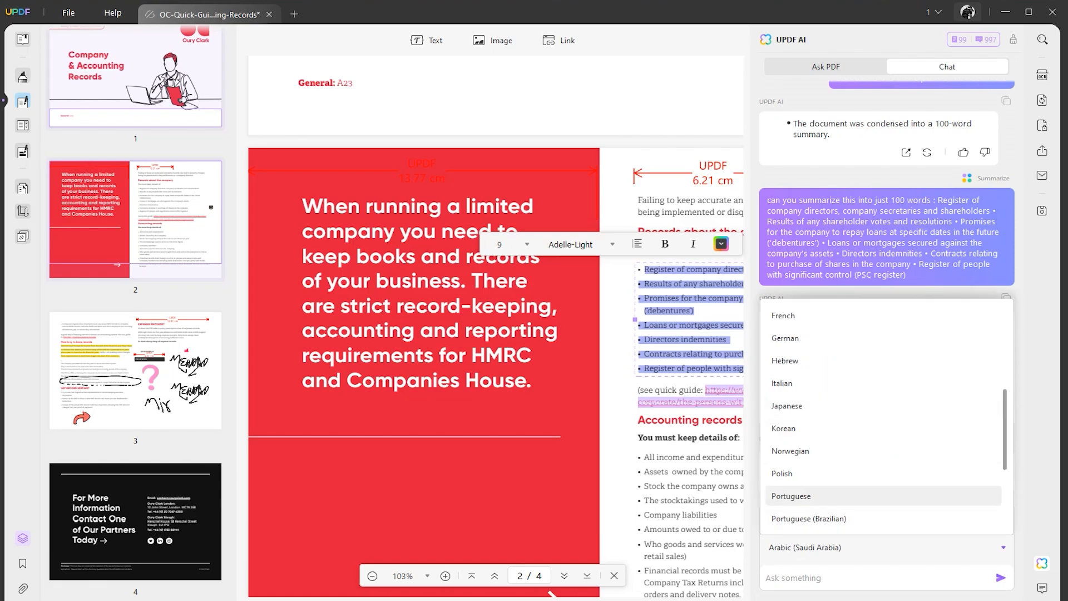
click(786, 338)
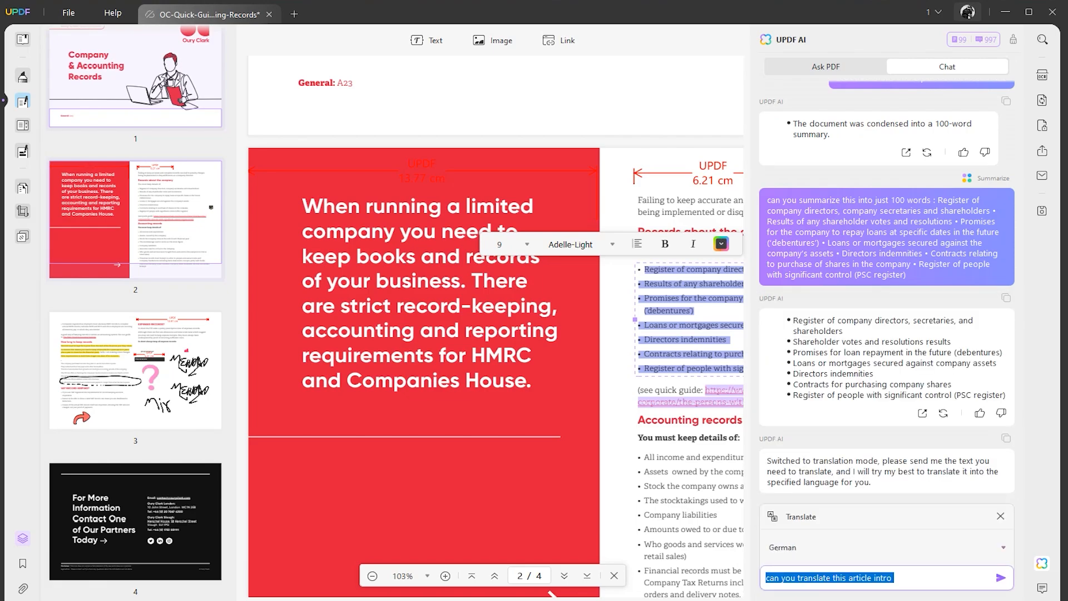
click(886, 547)
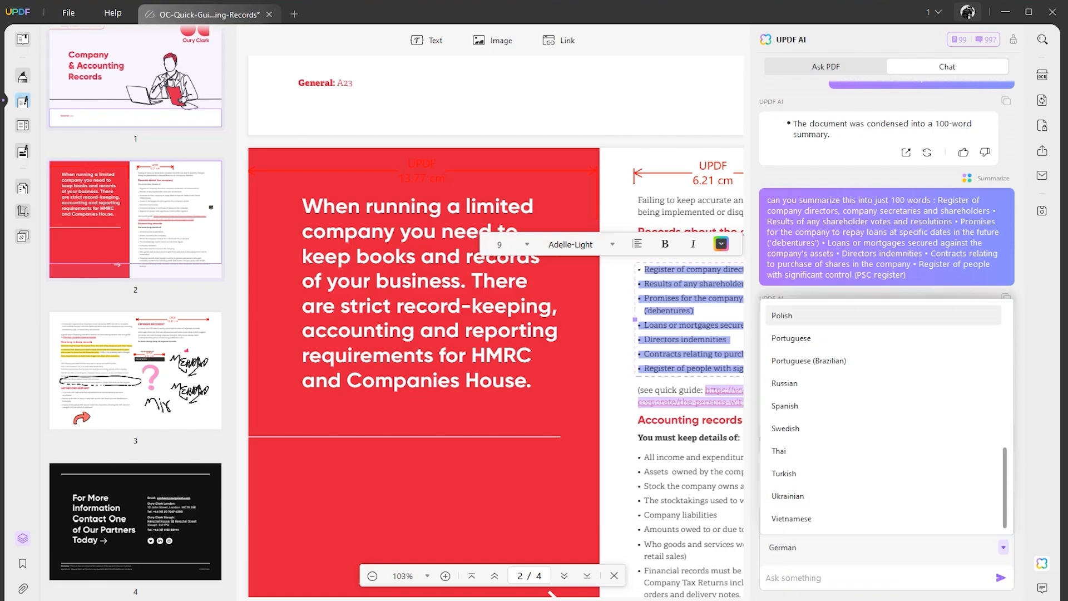
click(784, 405)
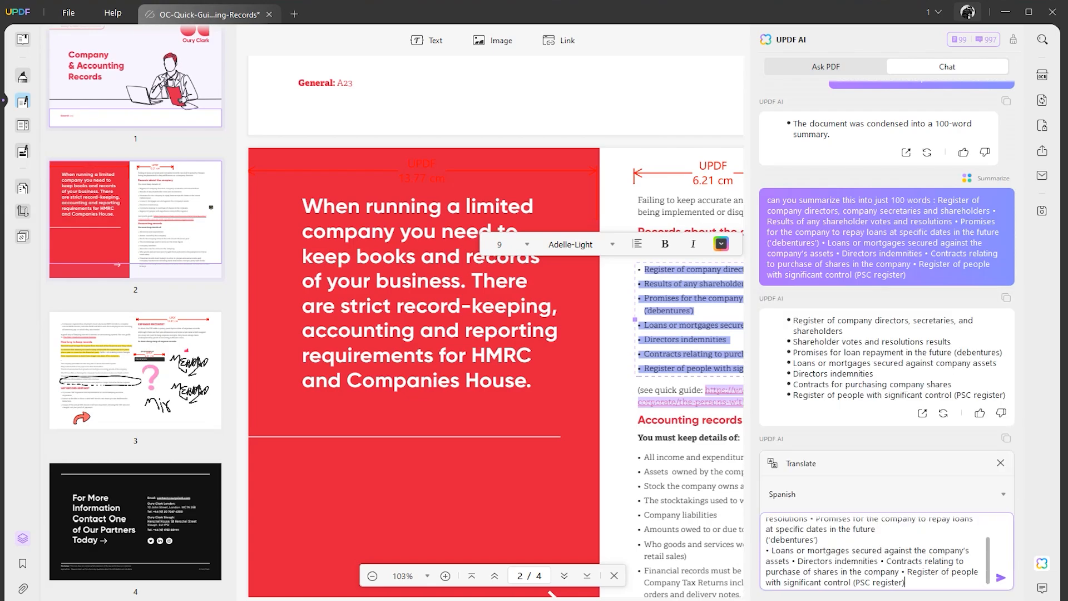
click(1001, 577)
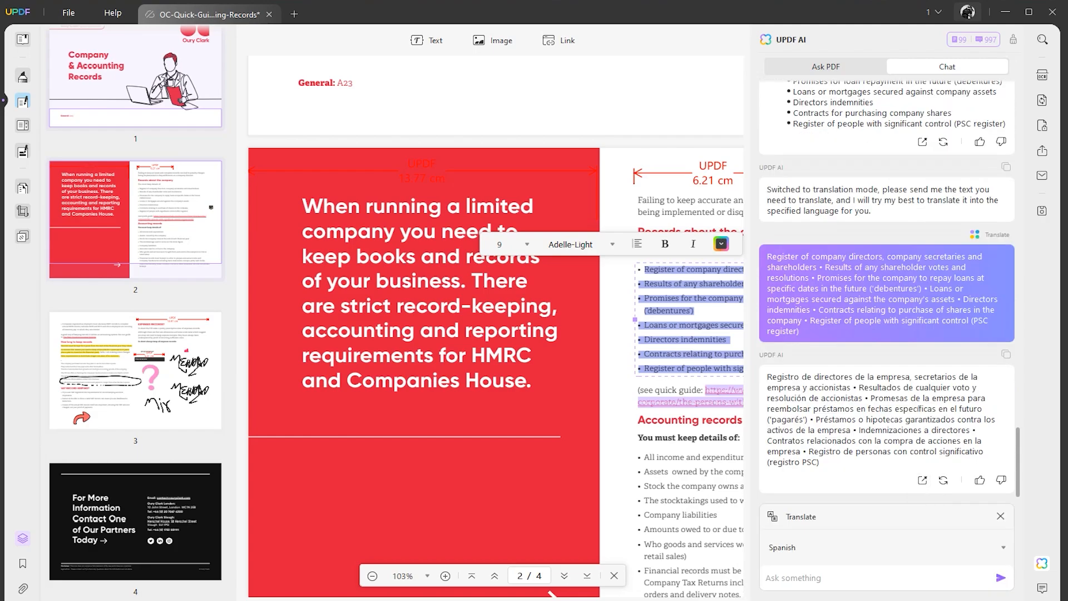
Choose another translation language from the language list.
click(884, 547)
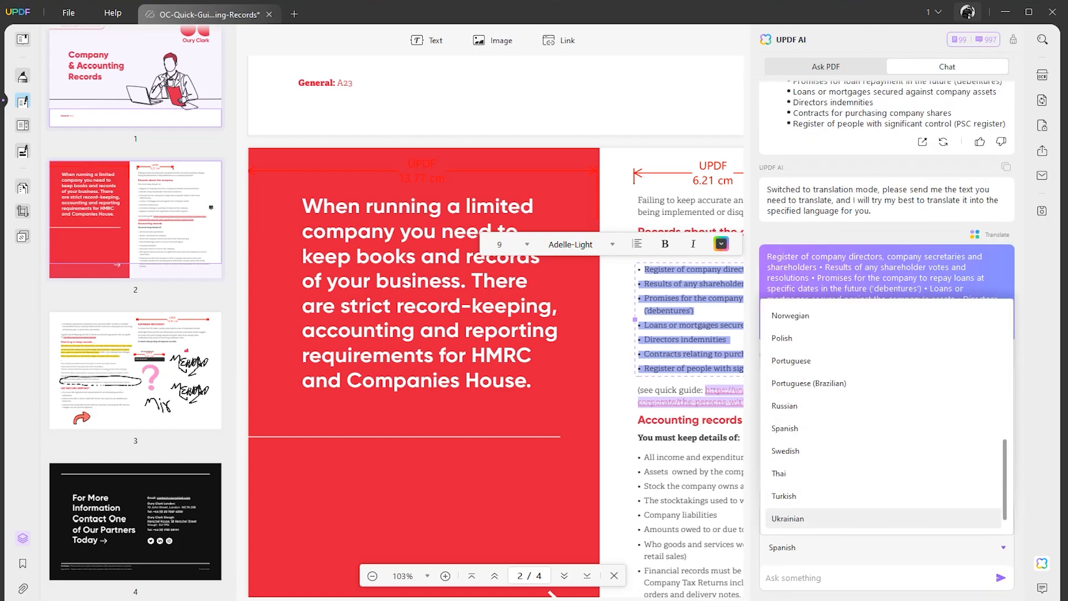
scroll(down, 3)
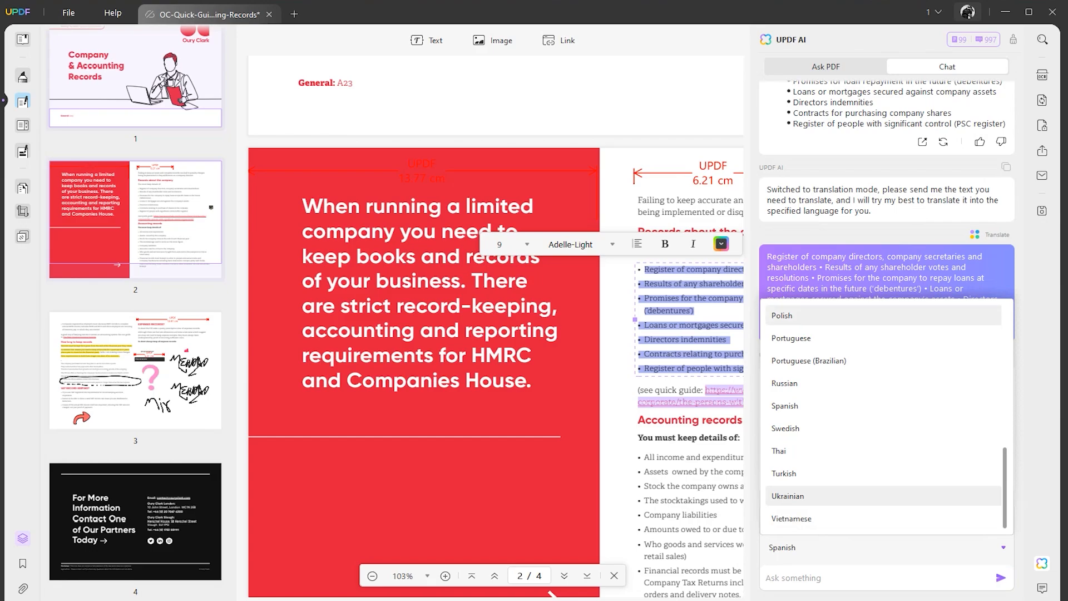
scroll(up, 3)
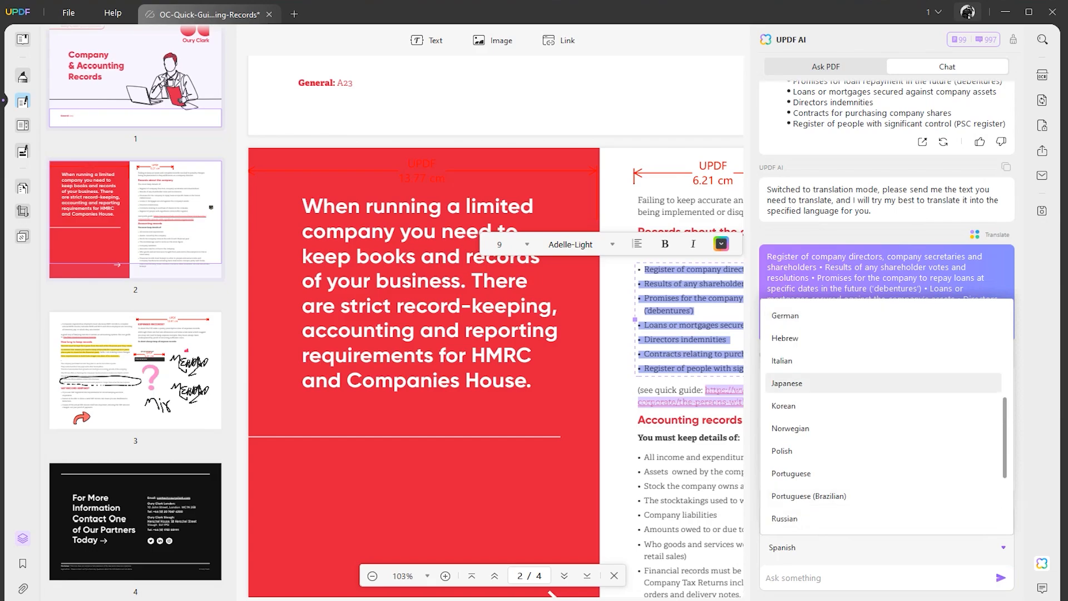
click(781, 547)
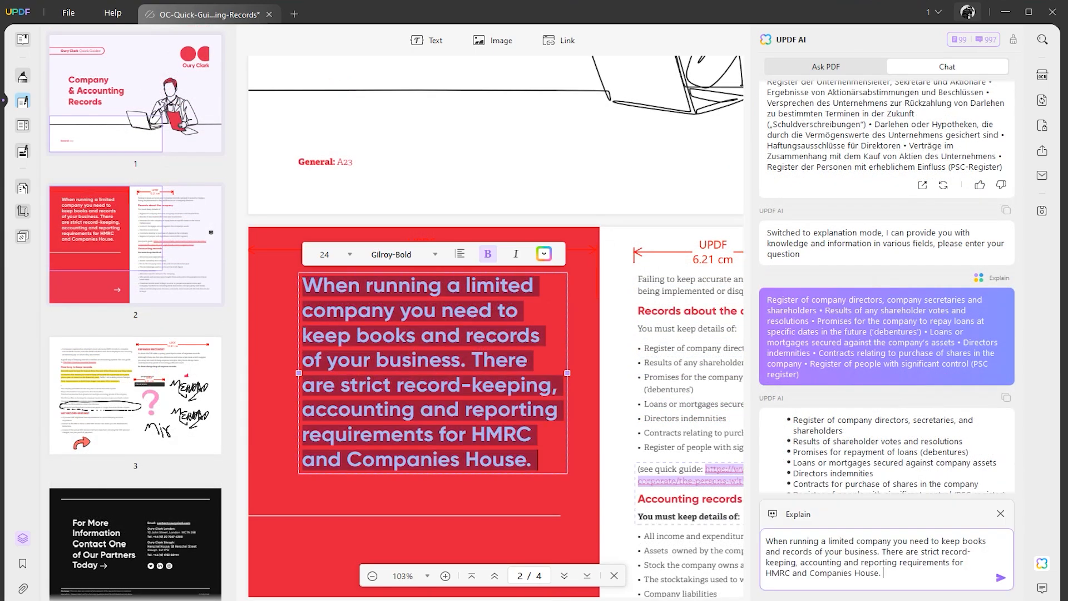
Send page 2's HMRC and Companies House intro for explanation and view export formats.
click(999, 578)
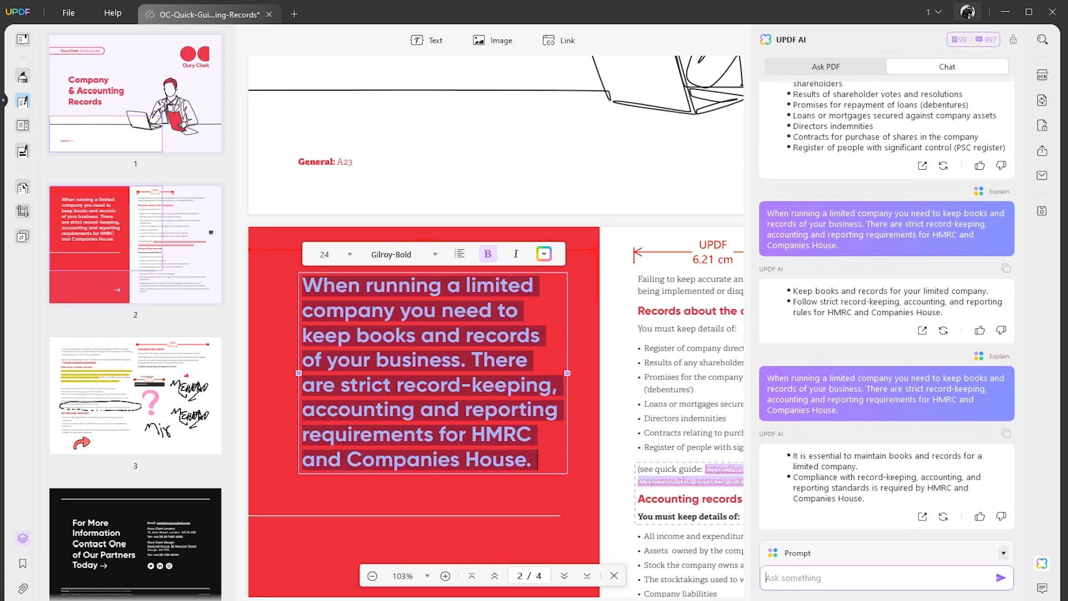
click(974, 39)
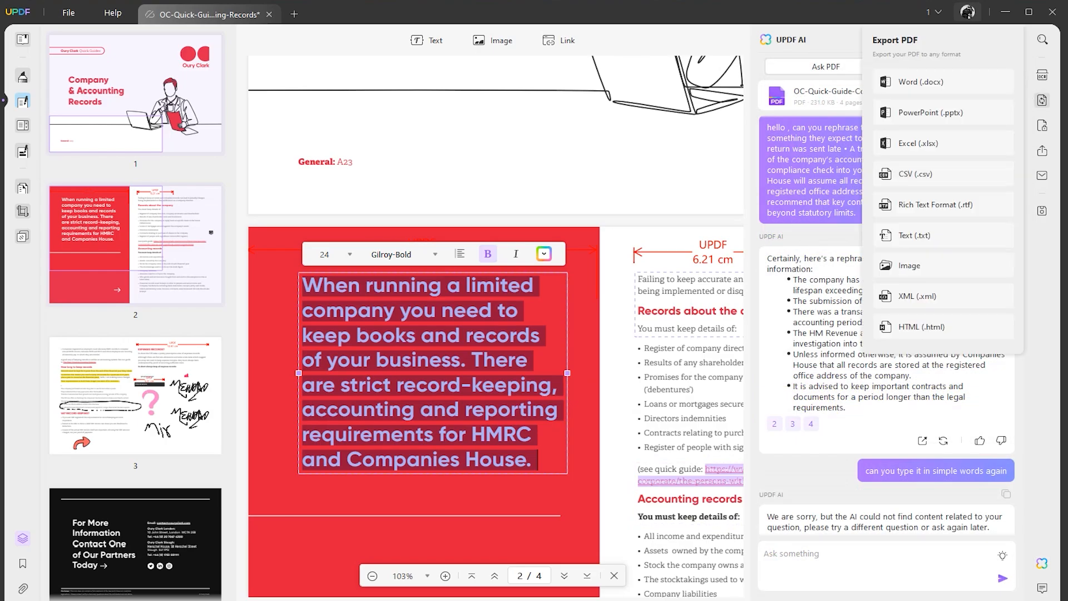
mouse_move(943, 113)
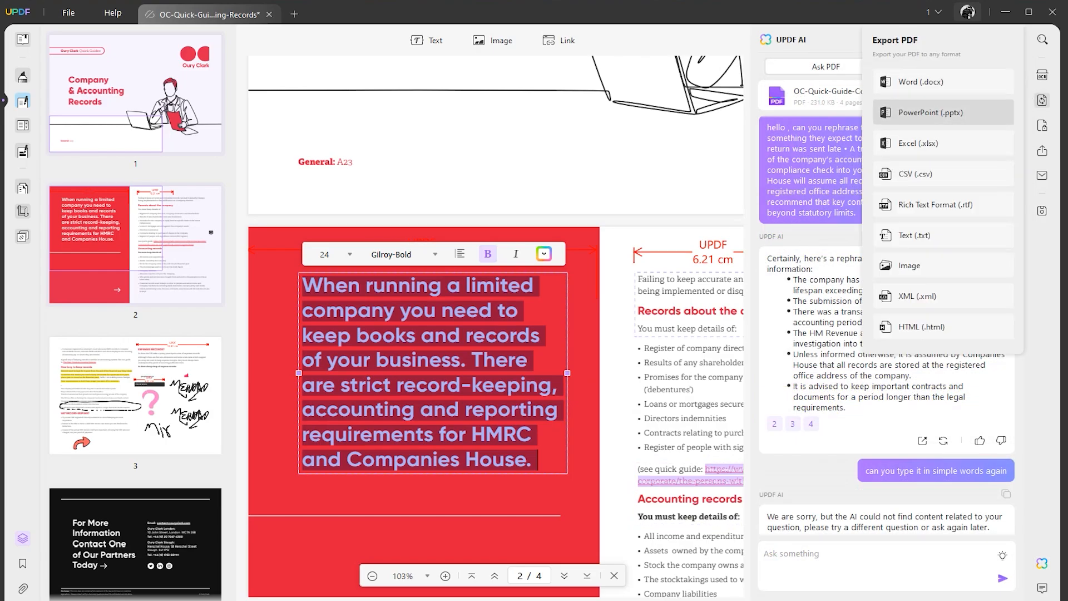
mouse_move(944, 204)
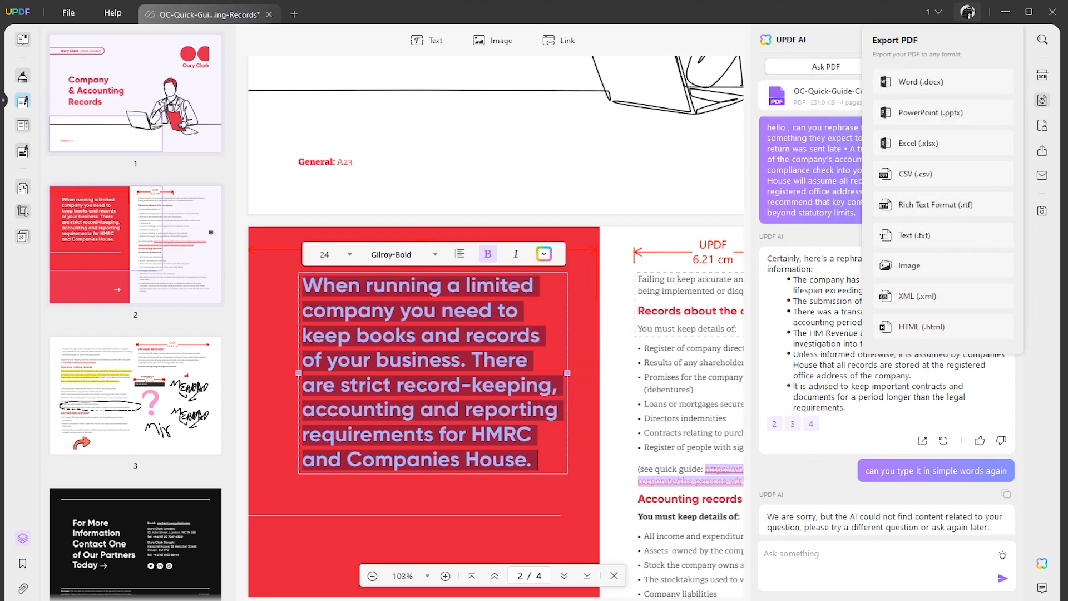
Save the accounting guide to UPDF Cloud from the File menu.
click(68, 12)
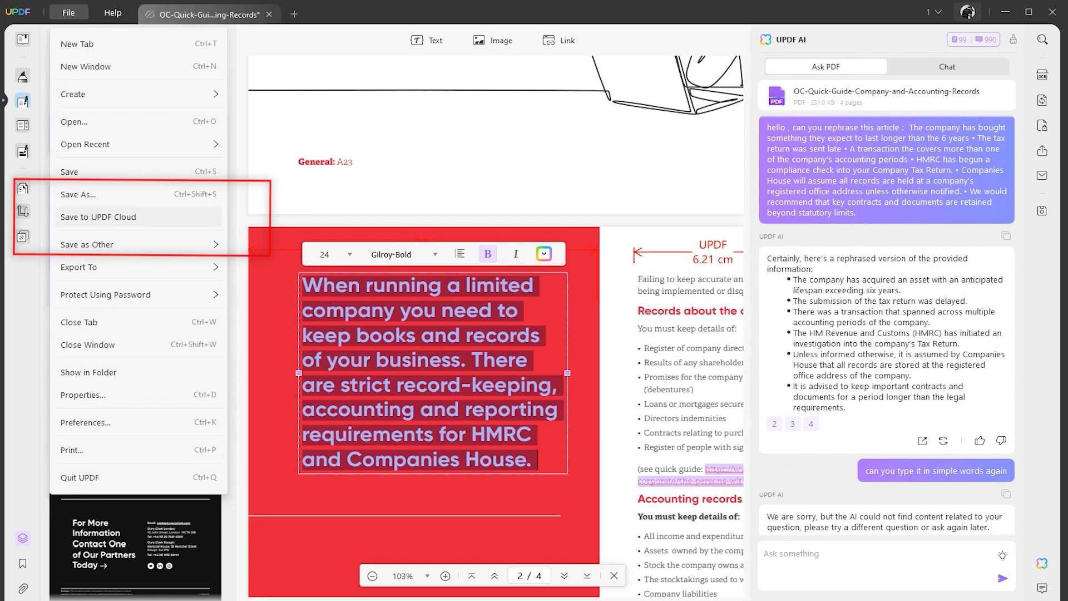
click(98, 216)
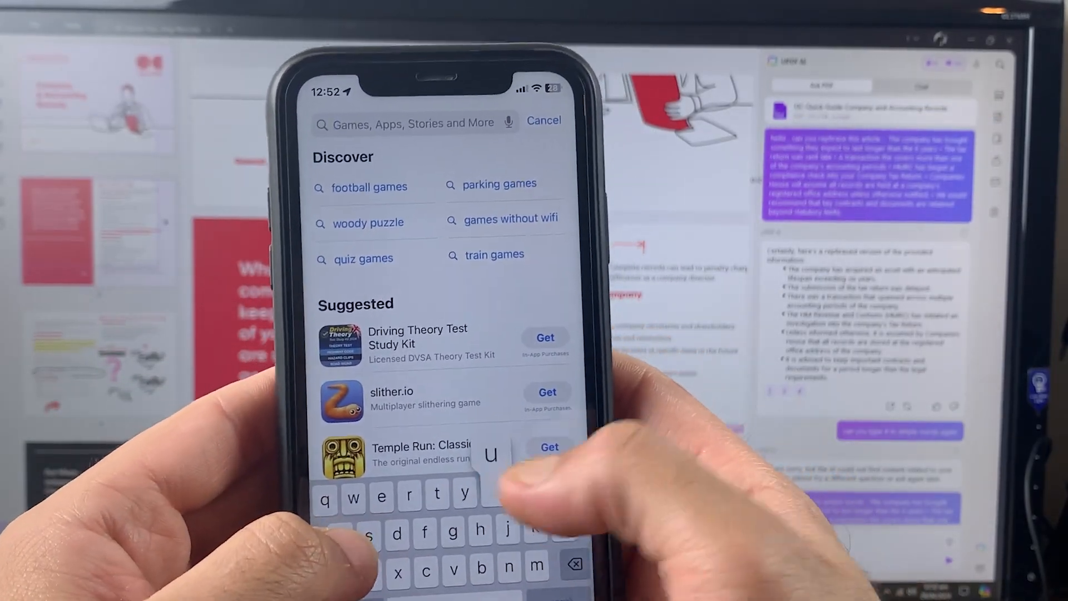
Search for UPDF and open the UPDF Cloud folder to find the synced guide PDFs.
text(updf)
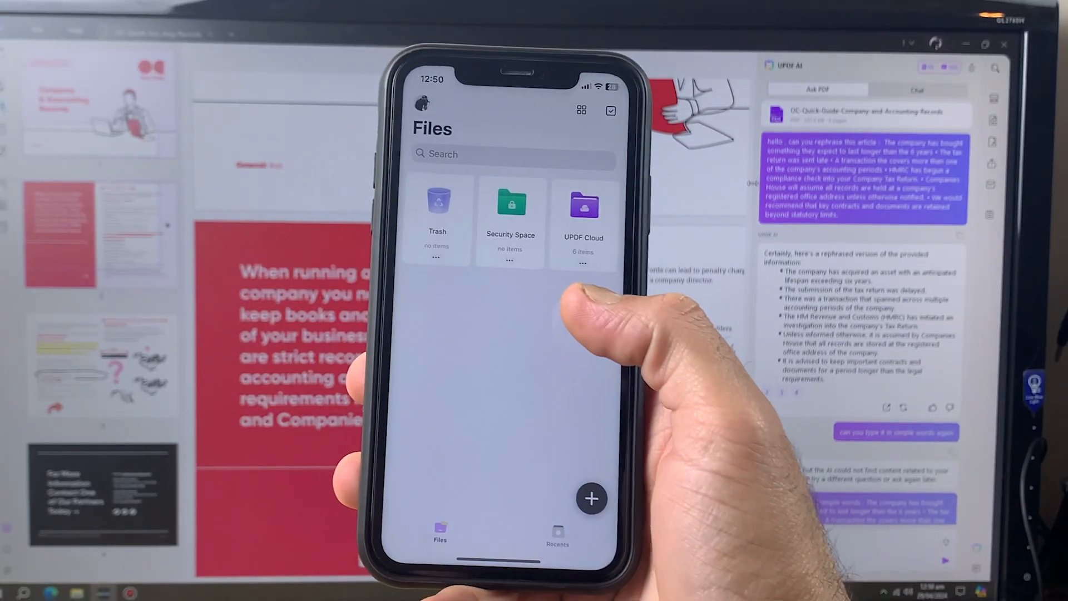
click(584, 204)
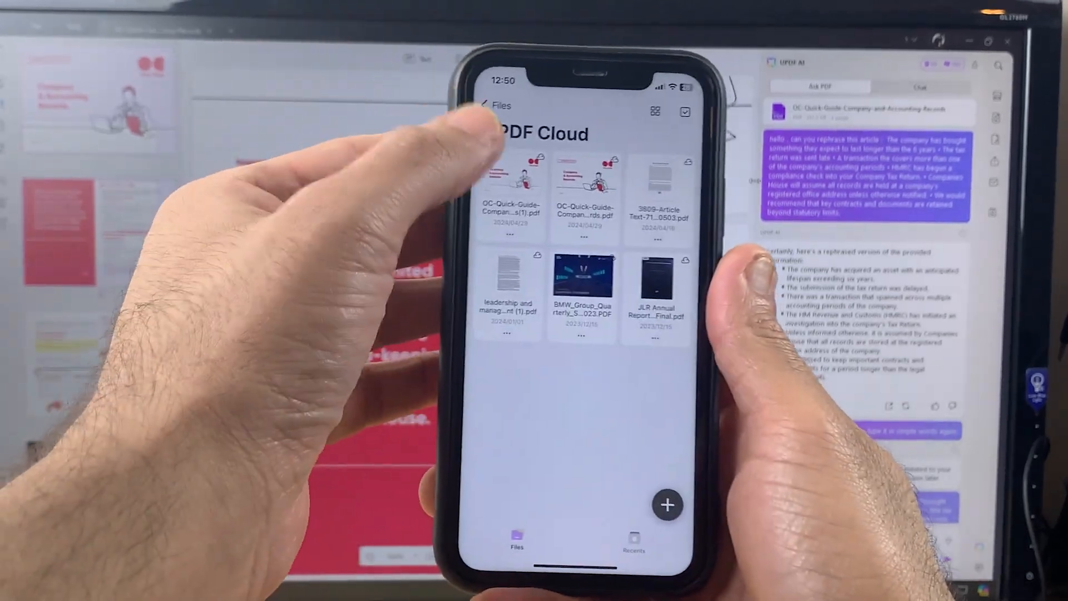
click(510, 184)
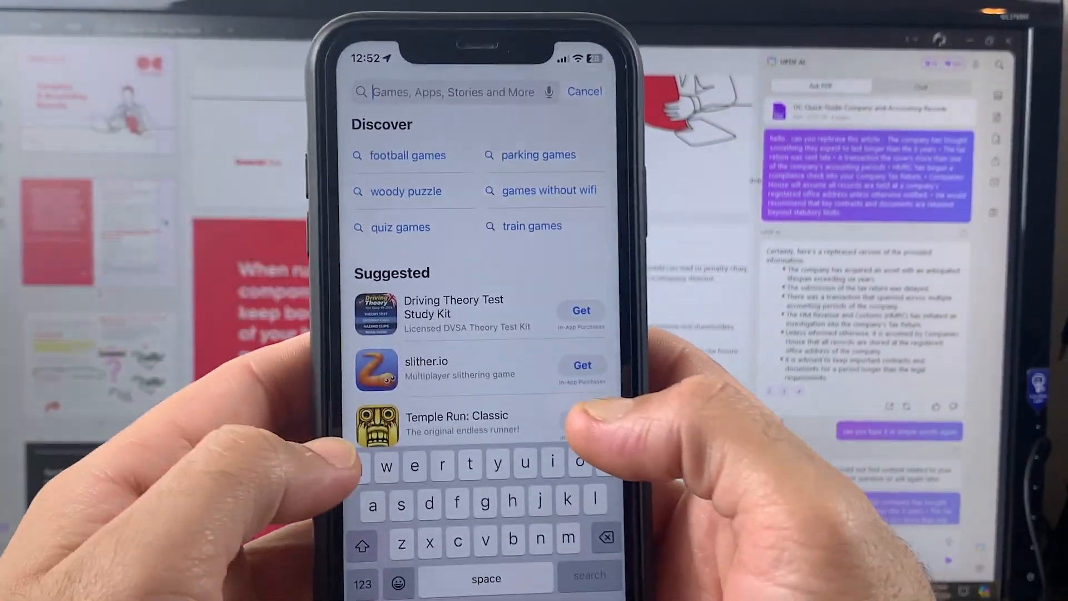
text(updf)
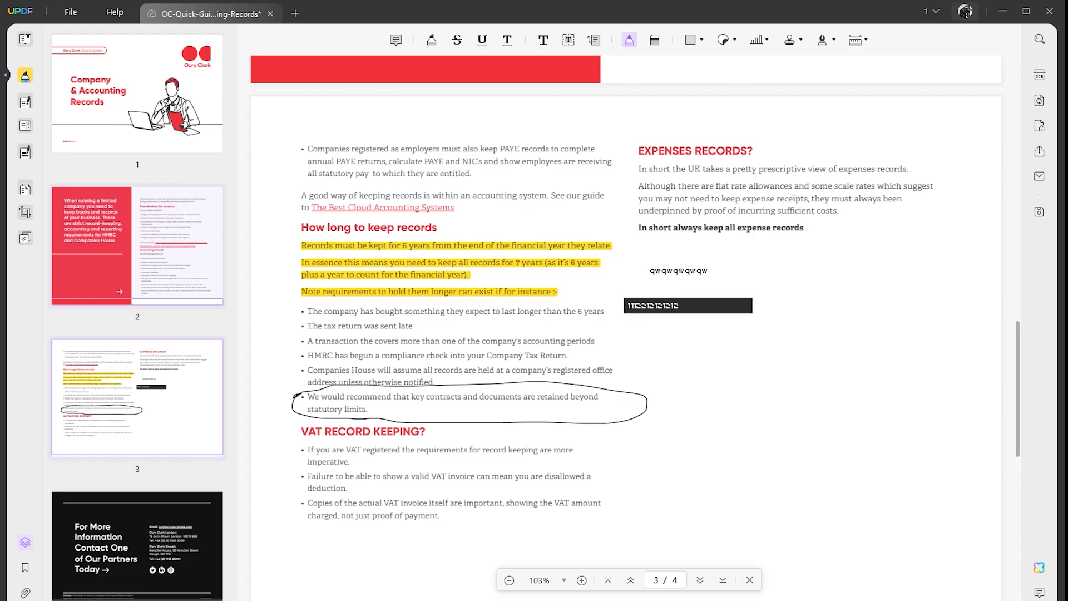
Underline the retaining-key-contracts sentence with the Pencil and place a pink question-mark sticker beside it.
click(655, 39)
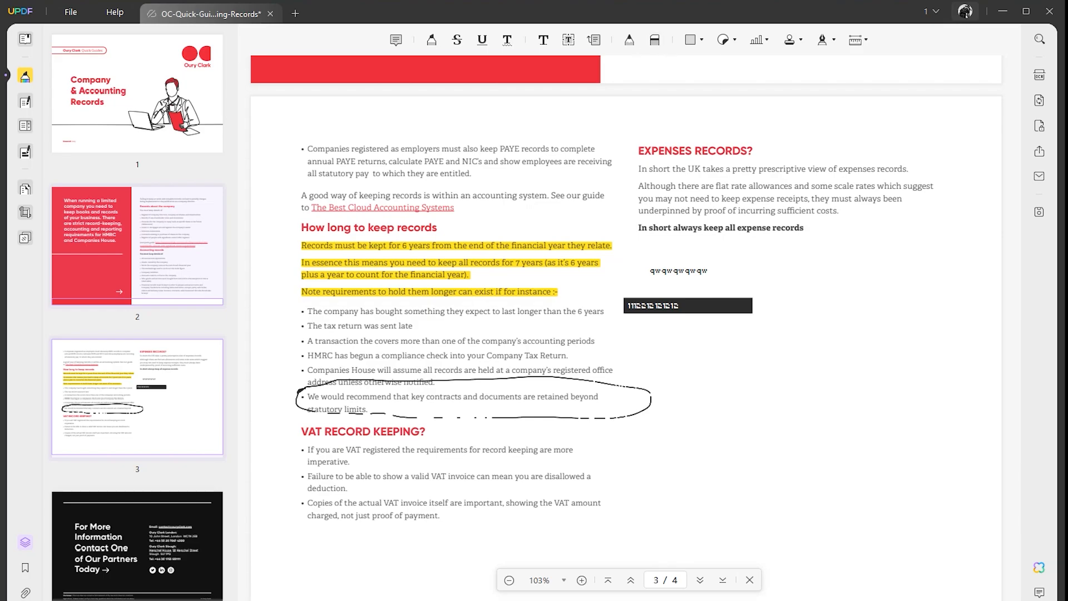
click(724, 40)
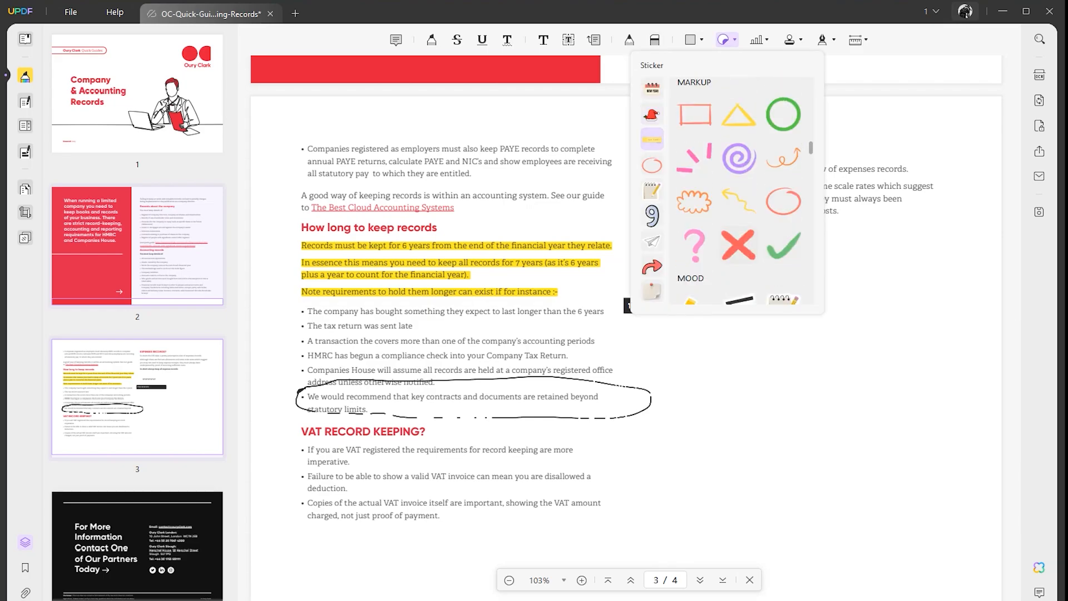
click(693, 246)
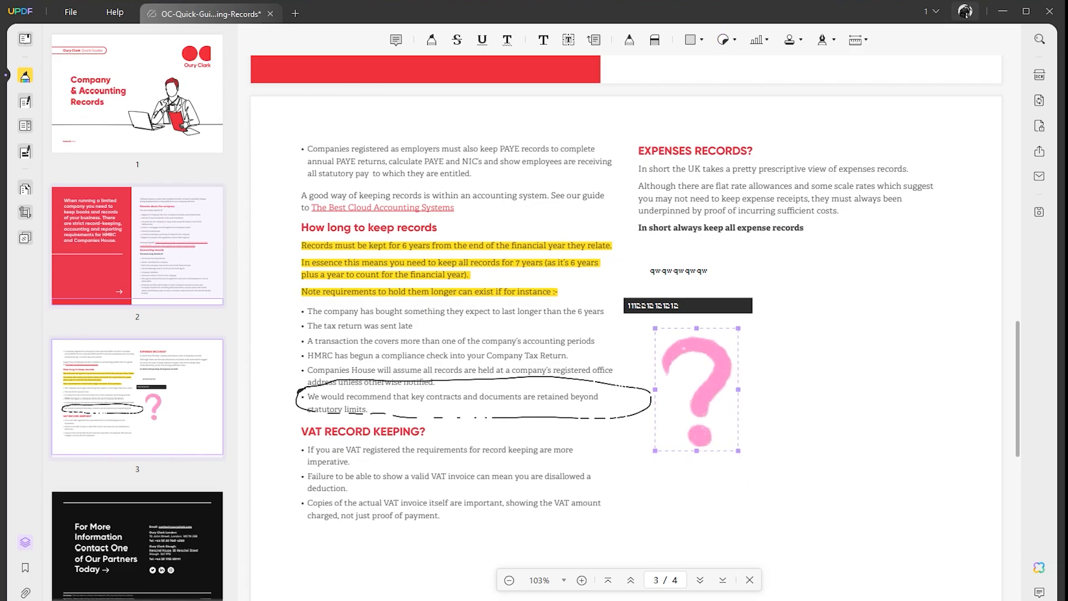
scroll(up, 3)
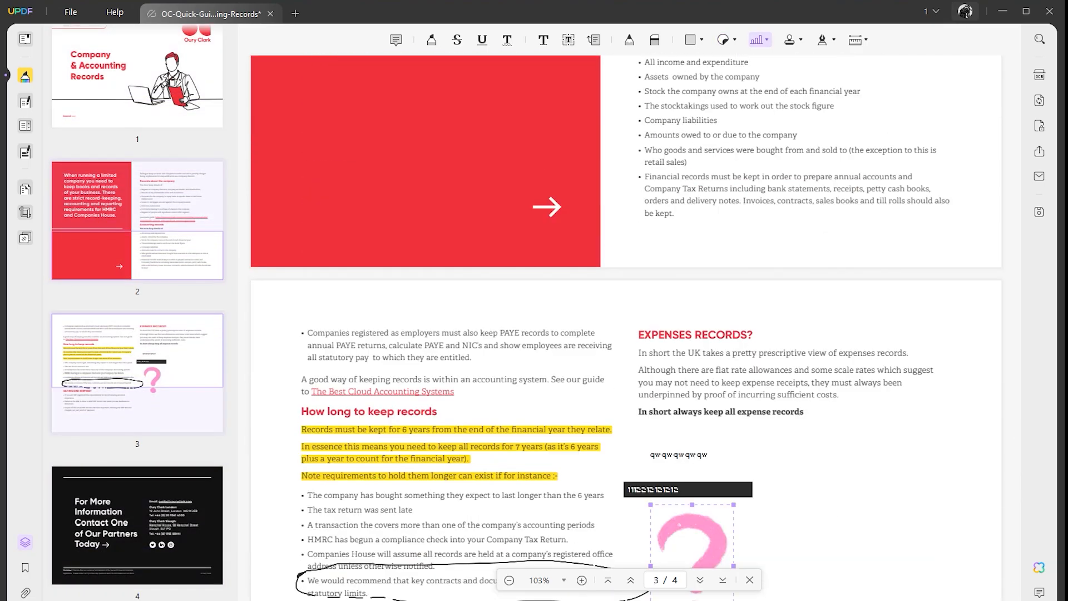